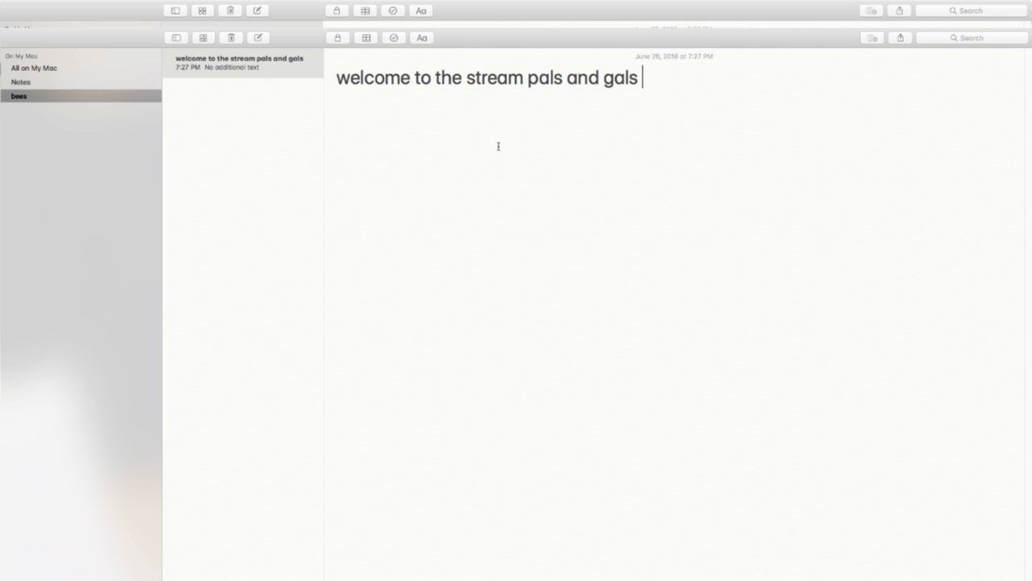
Select the welcome line so it can be cleared for a blank note.
{"action": "triple_click", "coordinate": [488, 78]}
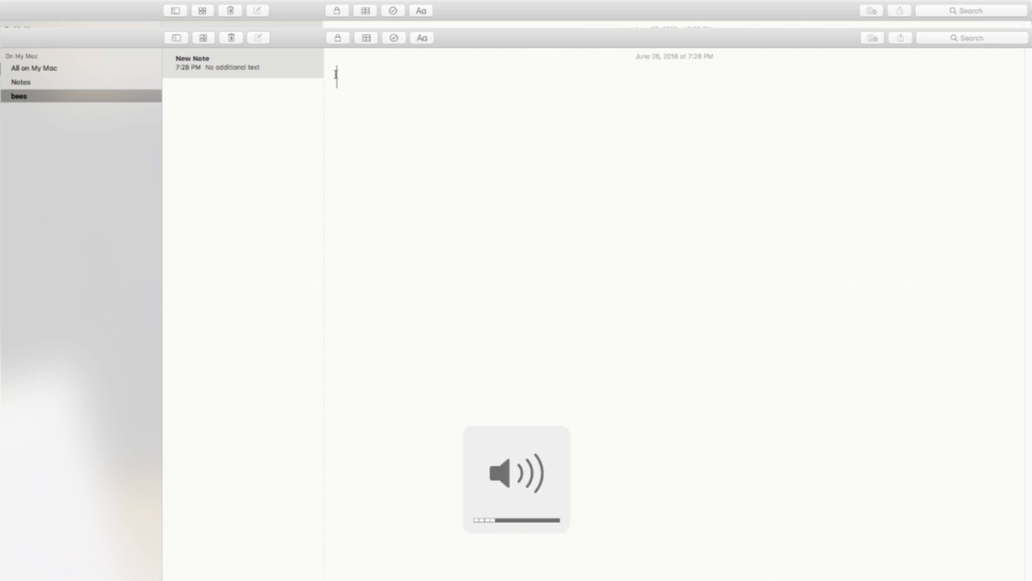
Type the prompts 'name a bug', 'name a plant', 'name a fruit', then 'apple'.
{"action": "type", "text": "name a"}
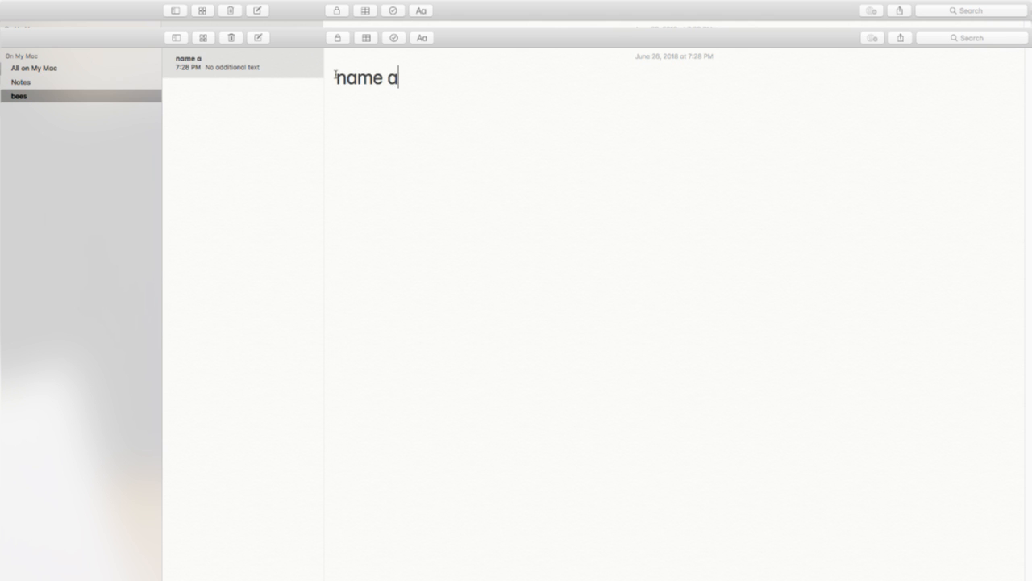
{"action": "type", "text": "bug"}
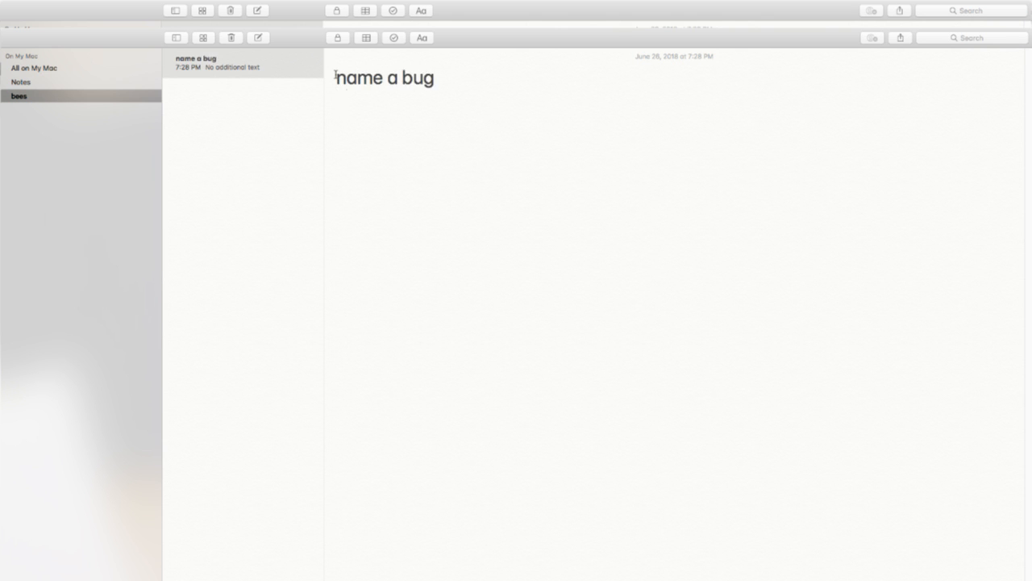
{"action": "type", "text": "name a p"}
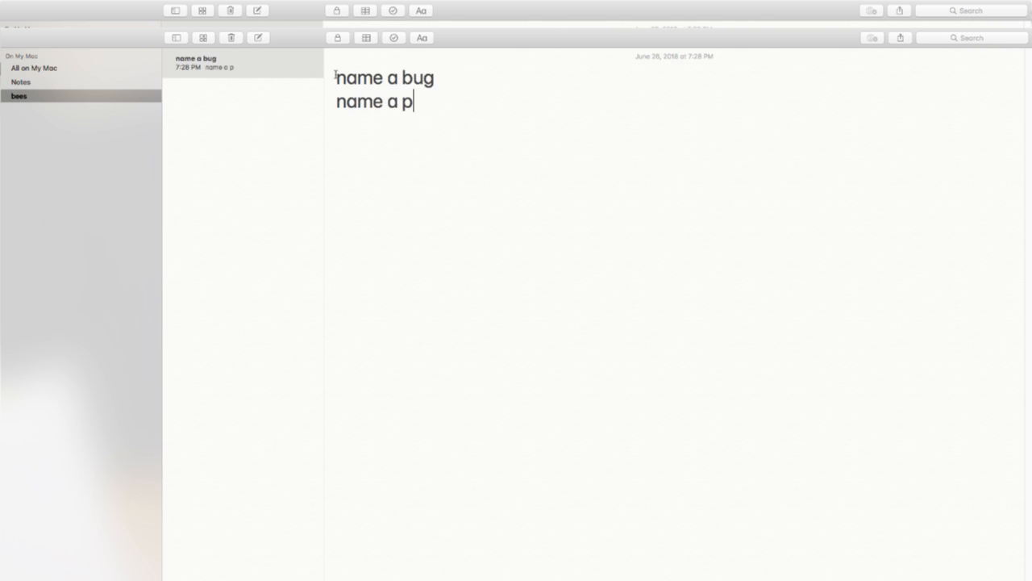
{"action": "type", "text": "lant"}
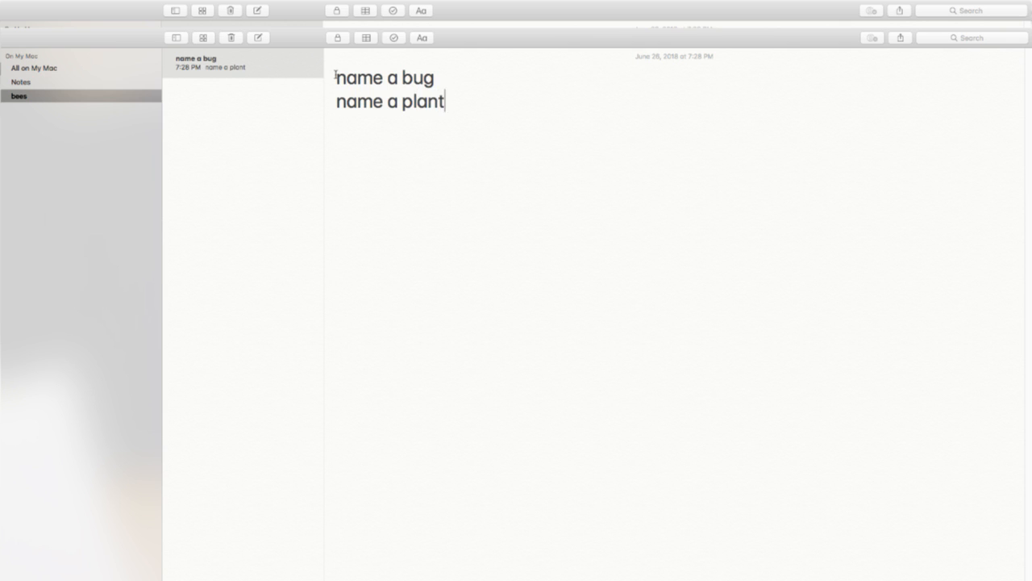
{"action": "type", "text": "name a fruit"}
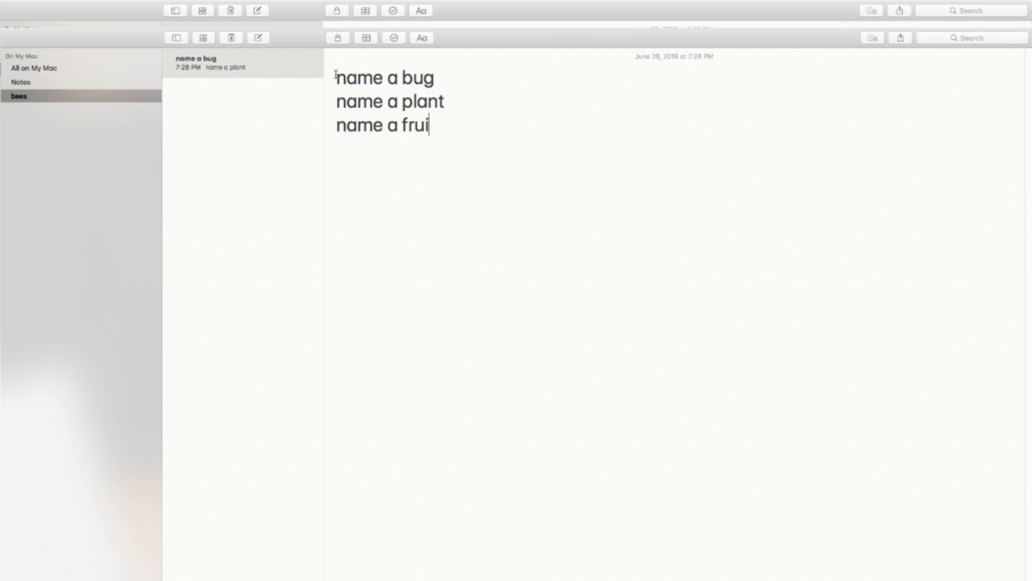
{"action": "type", "text": "t"}
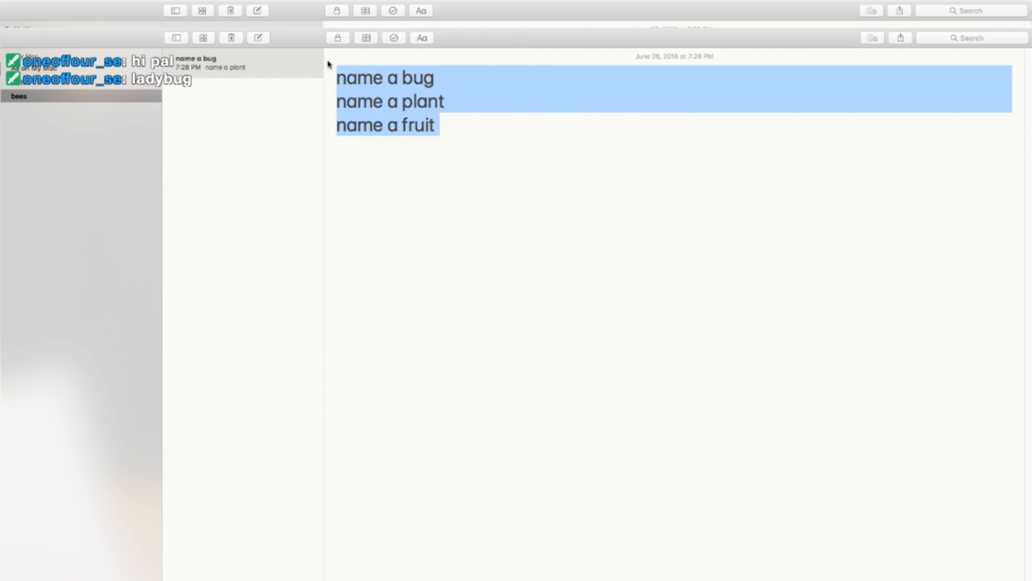
{"action": "type", "text": "apple"}
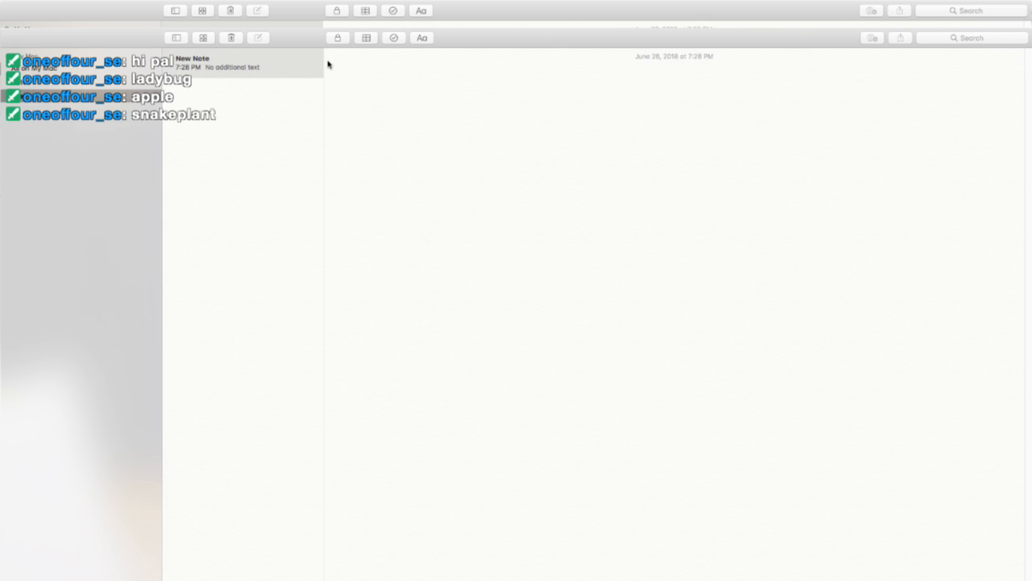
Type prompts for an anime, DS game, Mother Goose song and bee pun, then begin 'here a poem'.
{"action": "type", "text": "name a"}
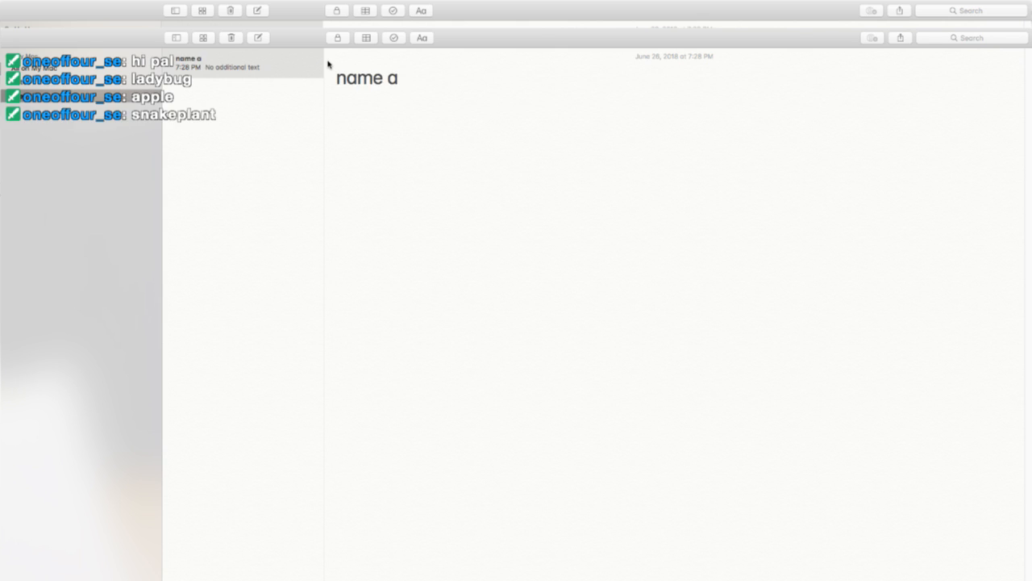
{"action": "type", "text": "n anime"}
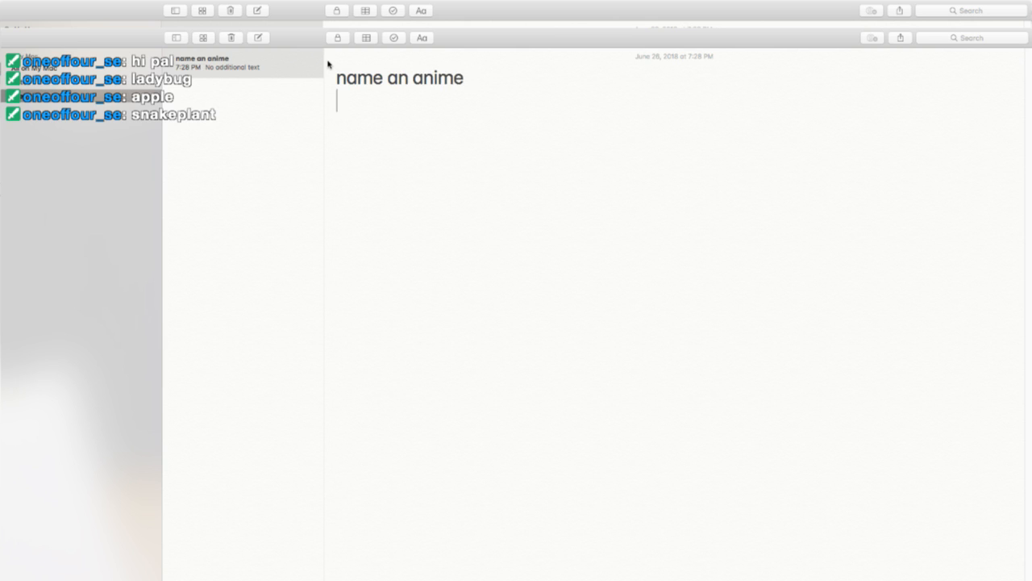
{"action": "type", "text": "name a ds game"}
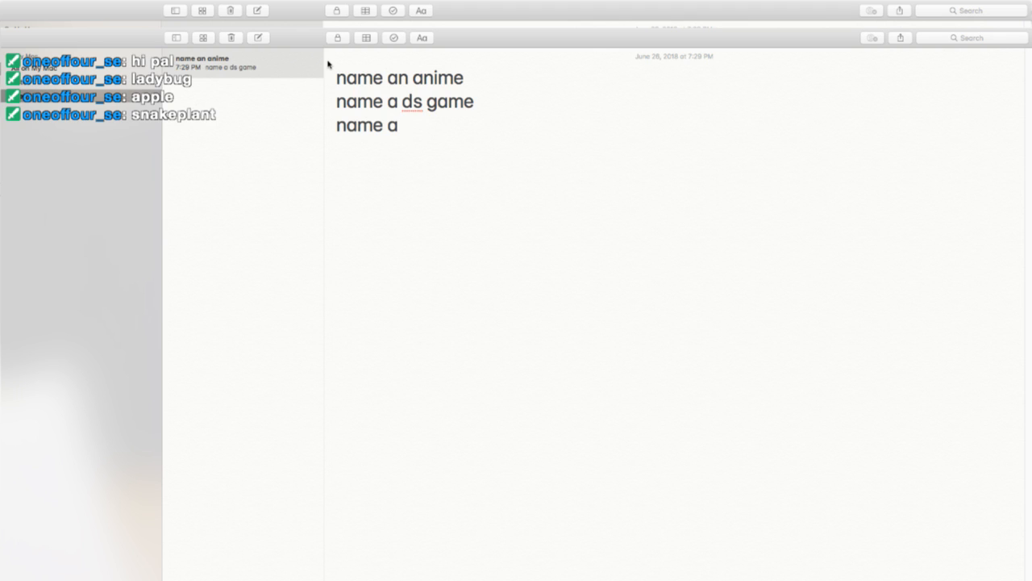
{"action": "type", "text": "song sang by a"}
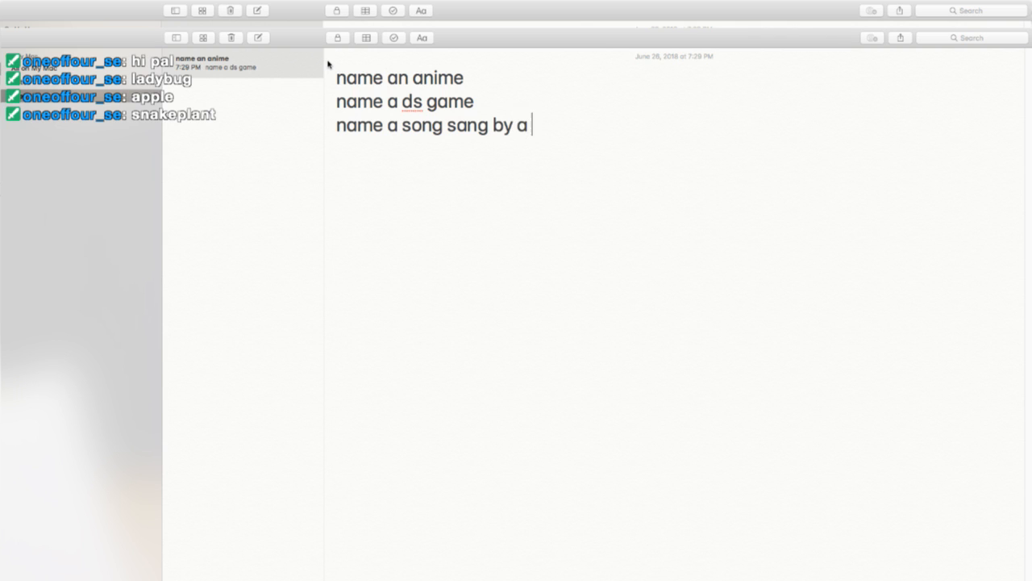
{"action": "type", "text": "mother goose"}
{"action": "type", "text": "name a"}
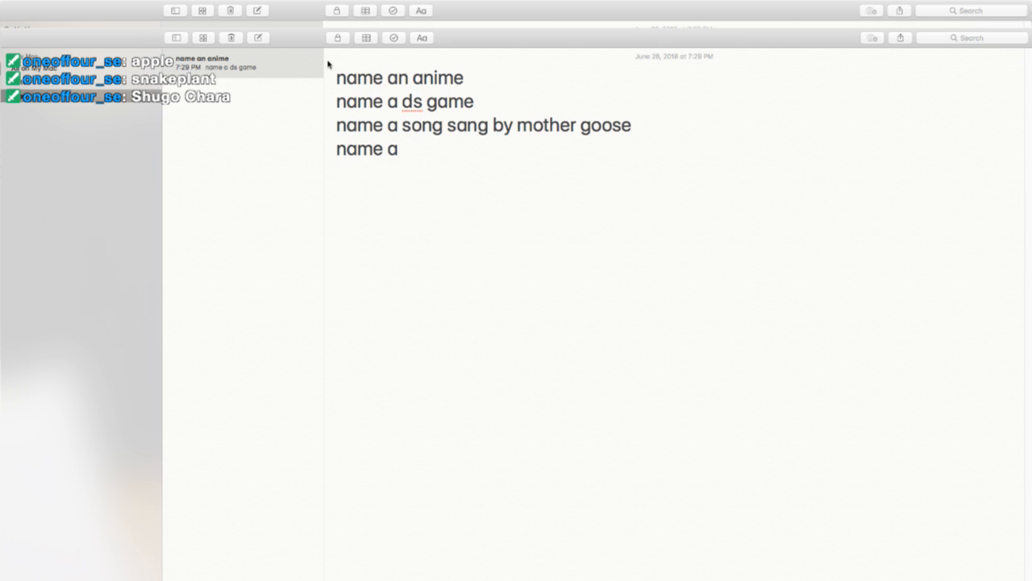
{"action": "type", "text": "bee pun"}
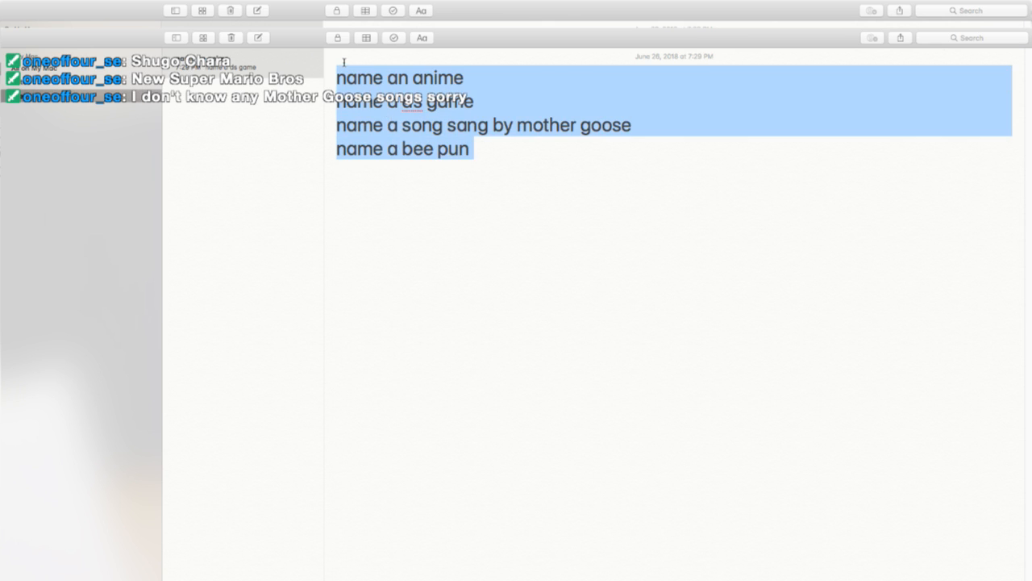
{"action": "type", "text": "here a poem"}
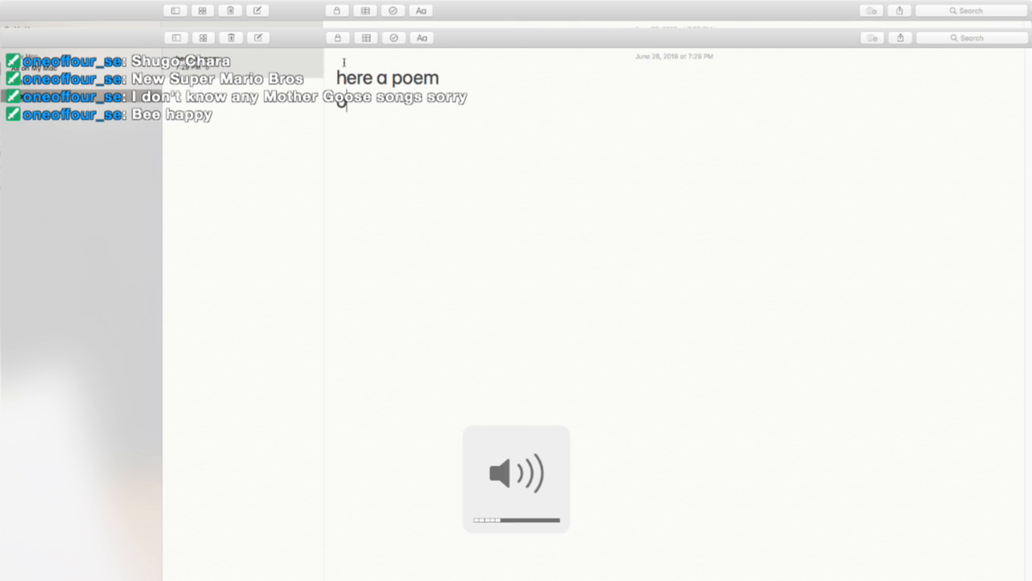
Type the poem lines calling the streamer the best streamer, funny and a pal.
{"action": "type", "text": "one is the best"}
{"action": "type", "text": "he like pals"}
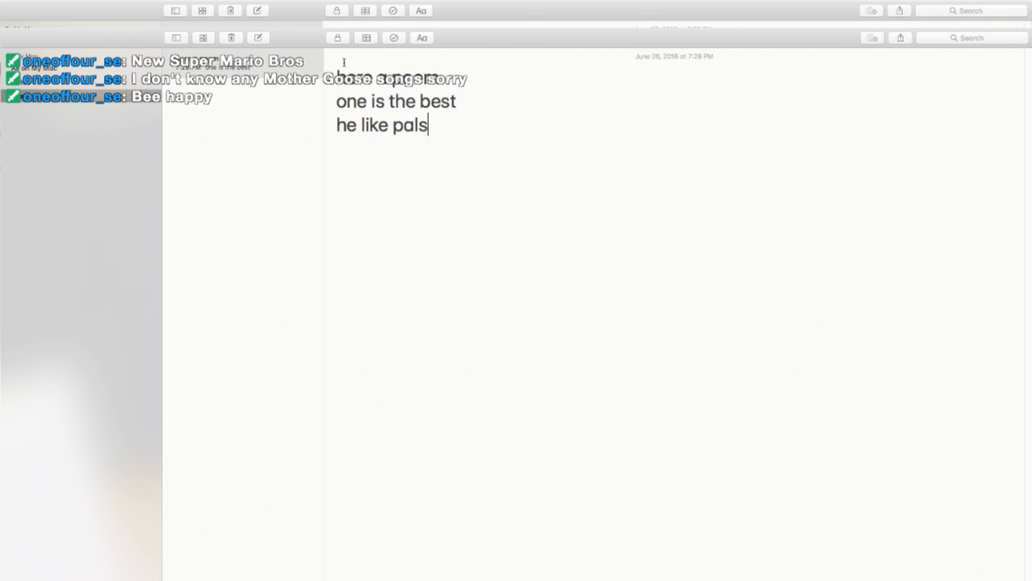
{"action": "type", "text": "he the"}
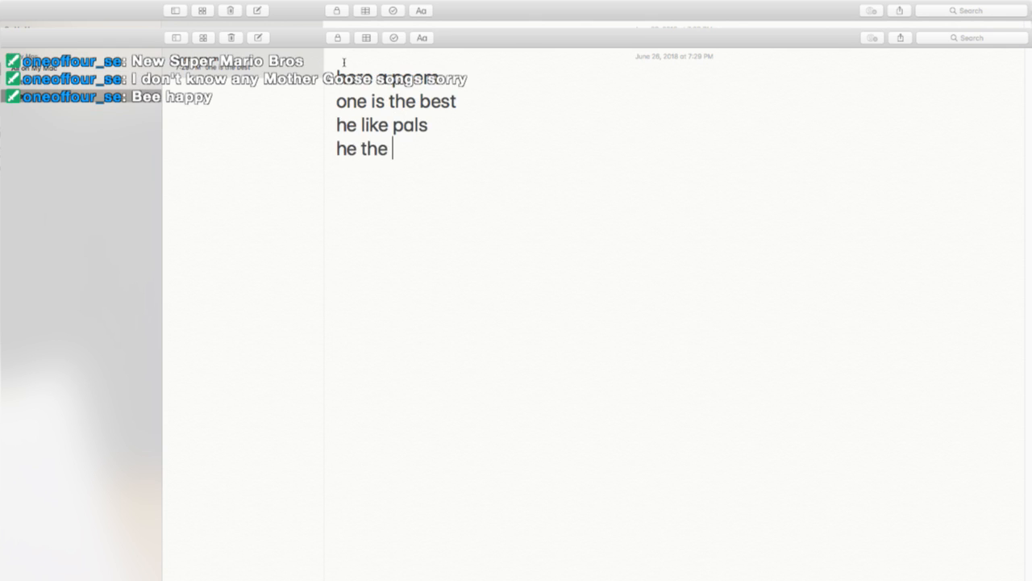
{"action": "type", "text": "best streamer ever"}
{"action": "type", "text": "he"}
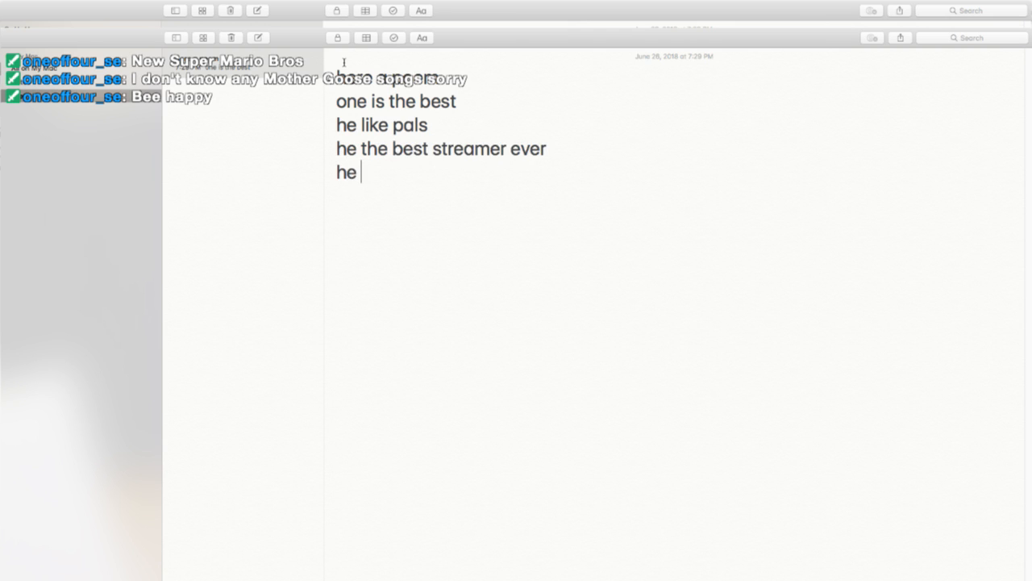
{"action": "type", "text": "funny"}
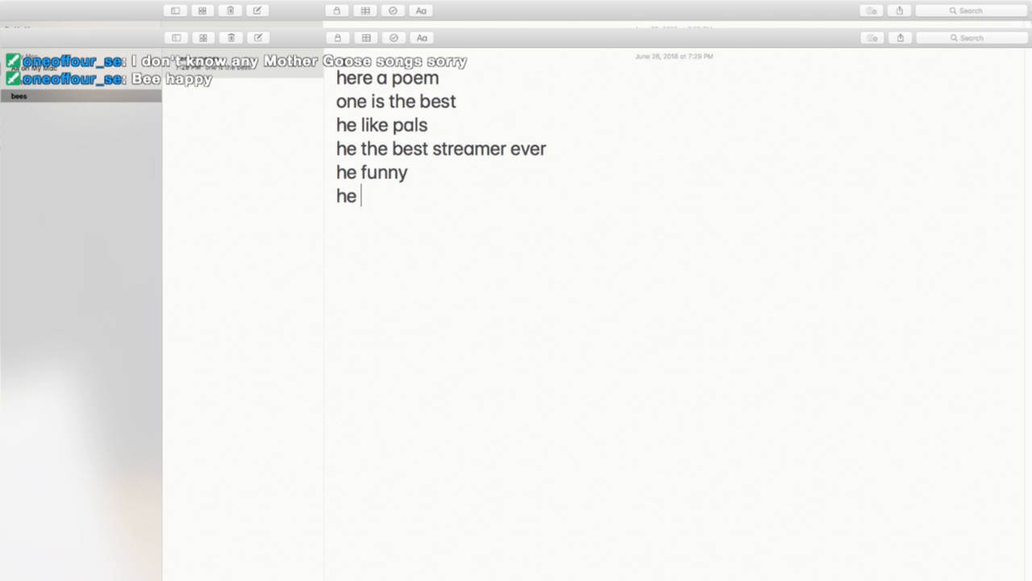
{"action": "type", "text": "a pal"}
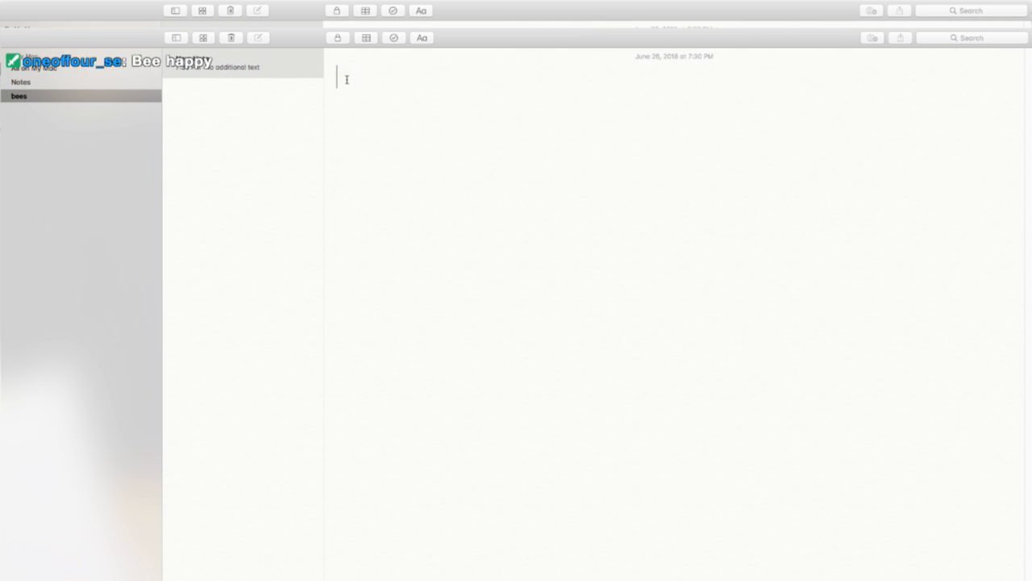
Replace the '2 plus' line with 'what goes moo moo boo?' and 'ghost cow'.
{"action": "type", "text": "2 plus 22111"}
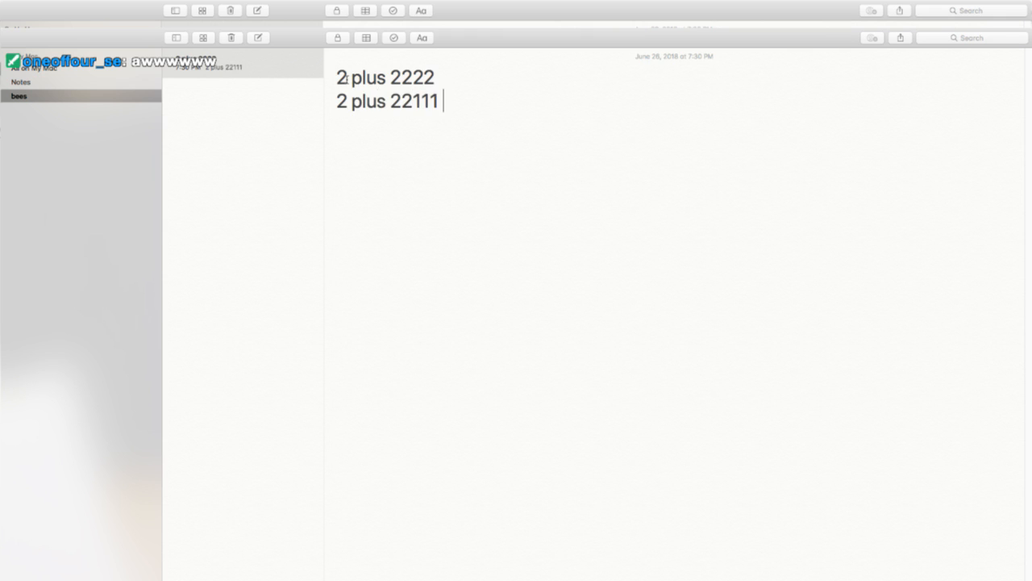
{"action": "key", "text": "cmd+a"}
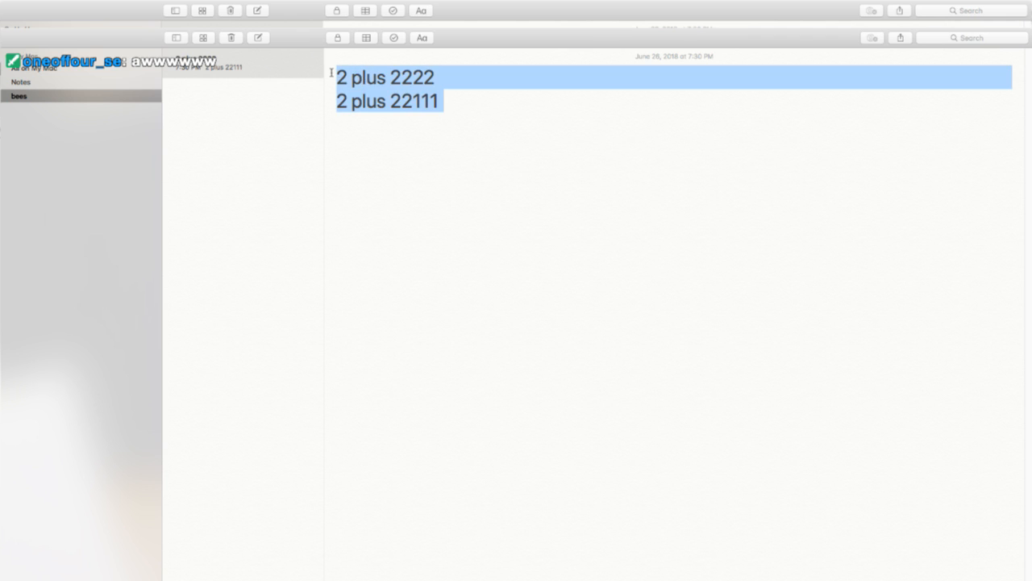
{"action": "type", "text": "what goe"}
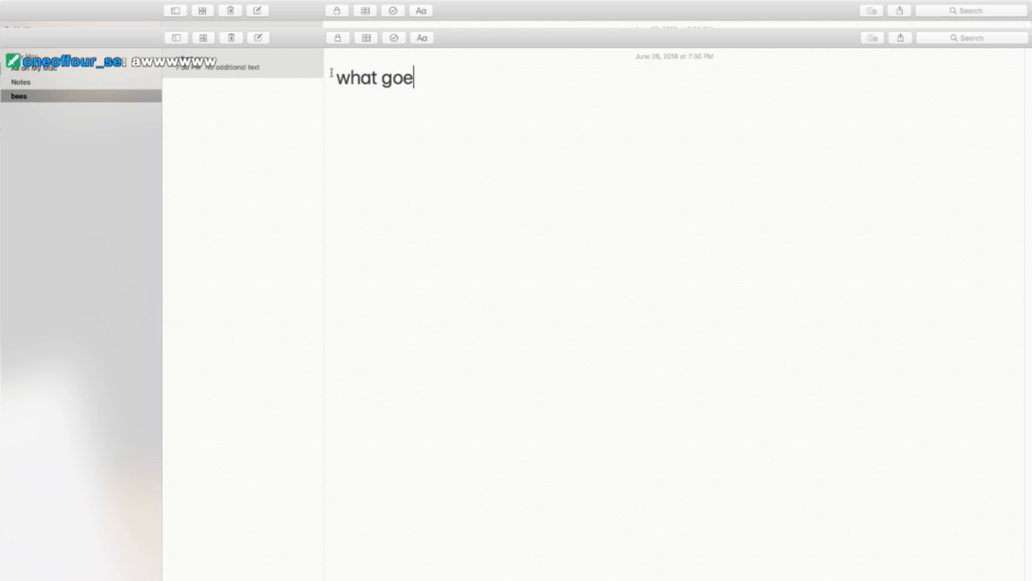
{"action": "type", "text": "s moo moo"}
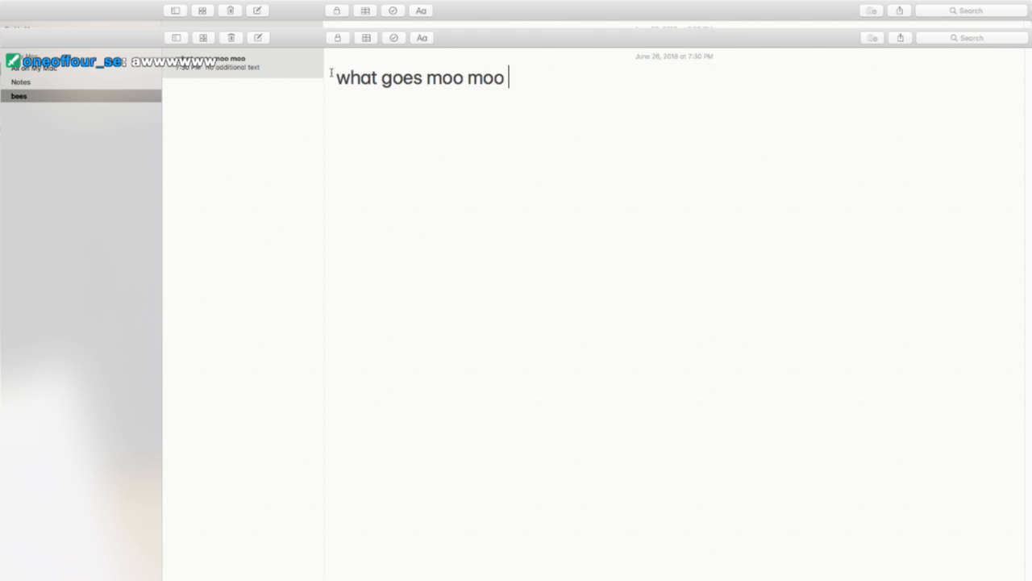
{"action": "type", "text": "boo?"}
{"action": "type", "text": "a"}
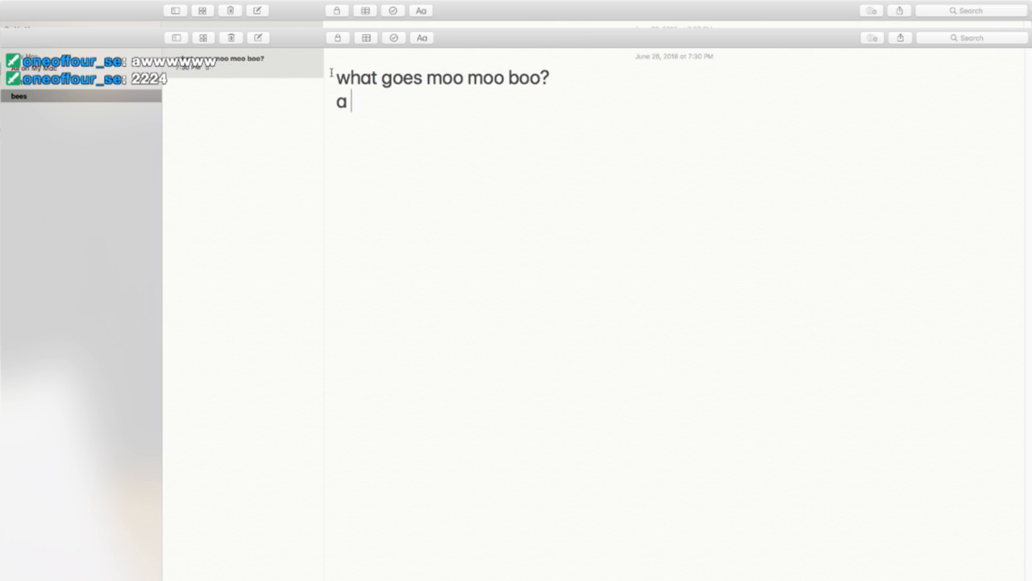
{"action": "type", "text": "ghost cow"}
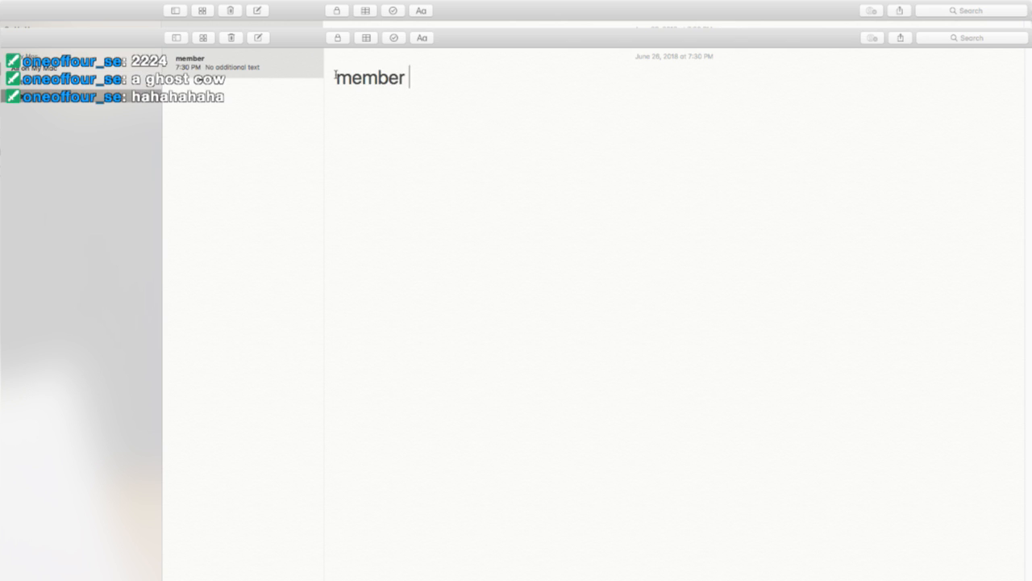
Type riddles about remembering words and which two-letter words one has.
{"action": "type", "text": "remem"}
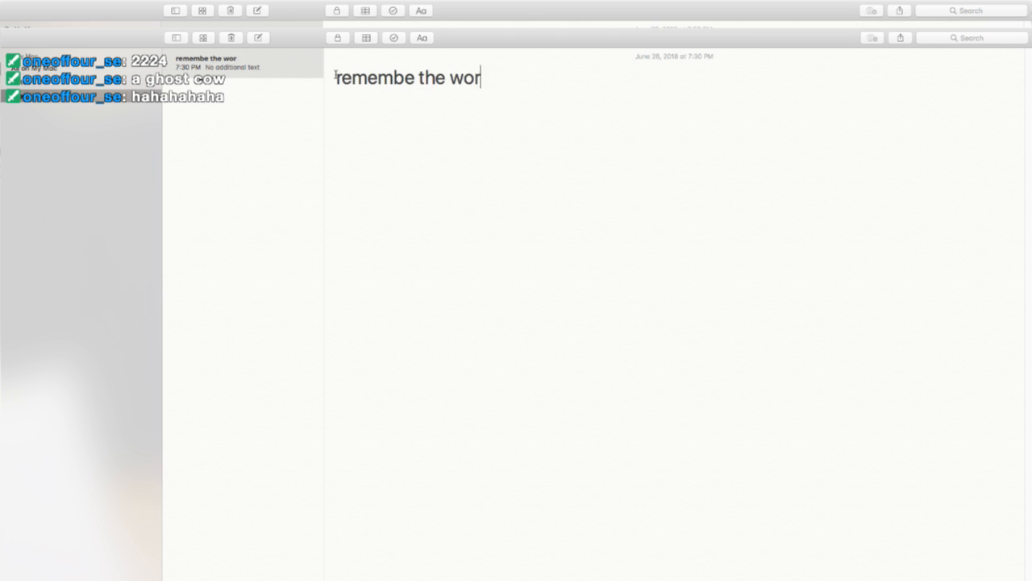
{"action": "type", "text": "ds"}
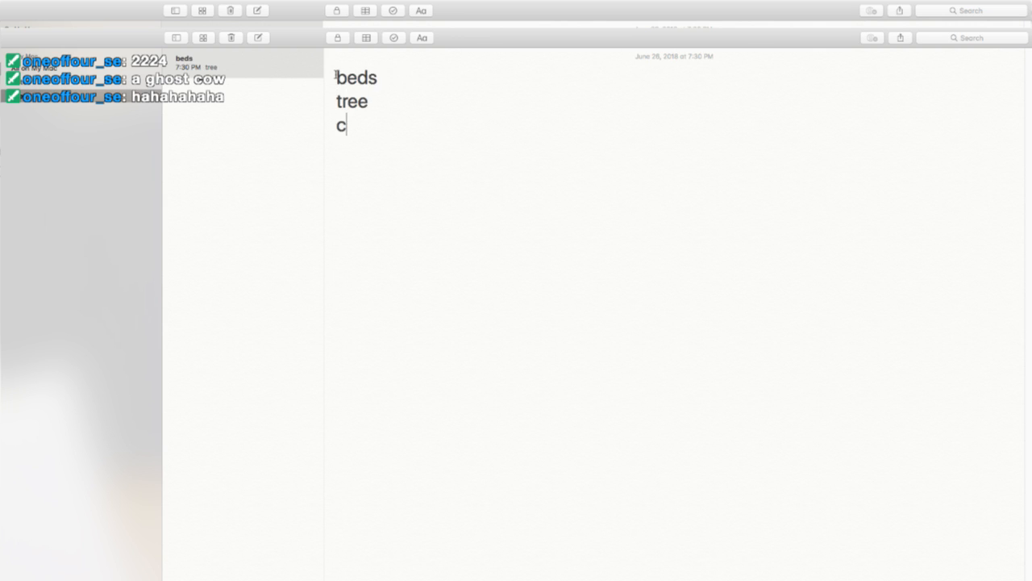
{"action": "type", "text": "up"}
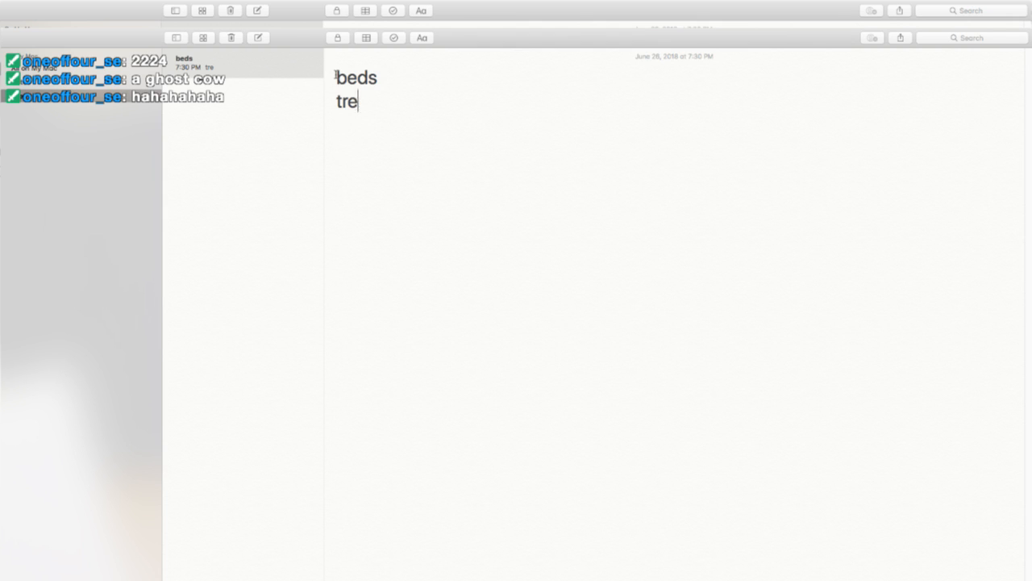
{"action": "type", "text": "what"}
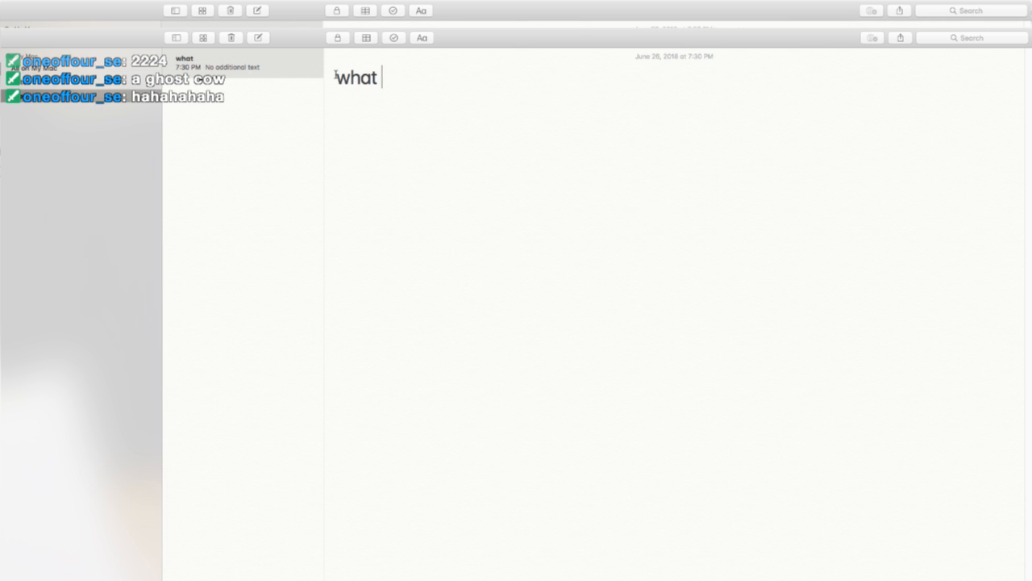
{"action": "type", "text": "one have"}
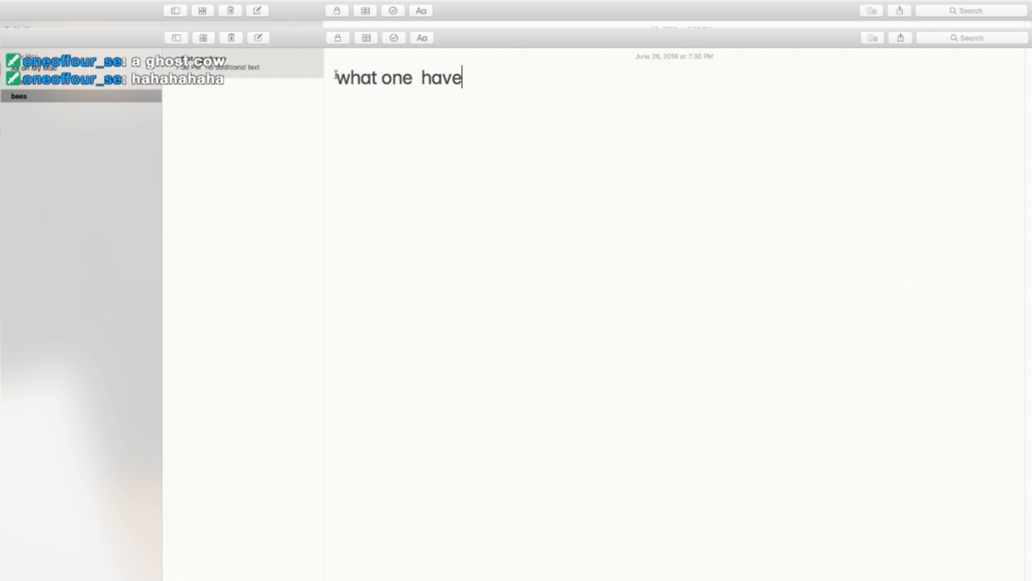
{"action": "type", "text": "two letter"}
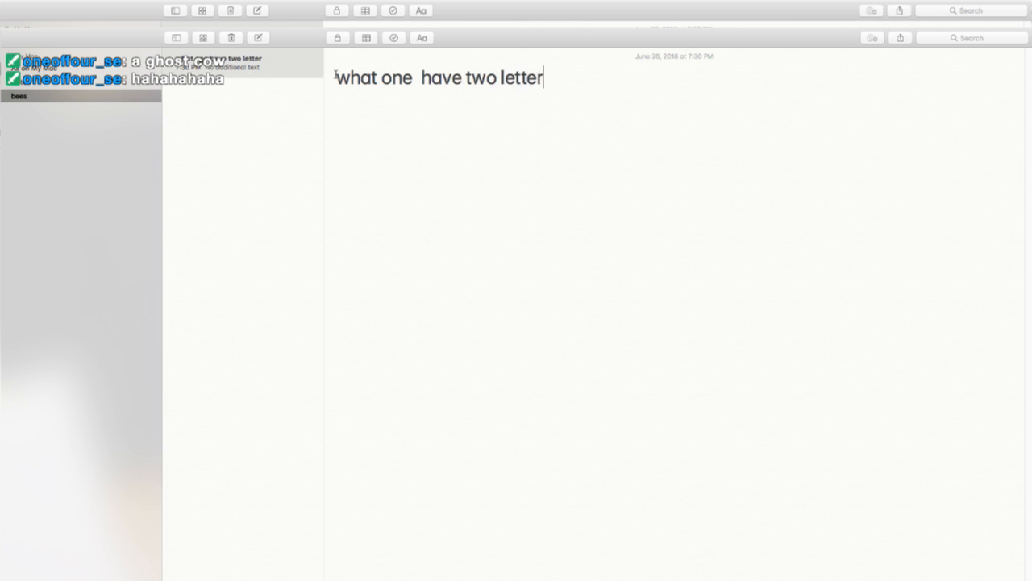
{"action": "type", "text": "s"}
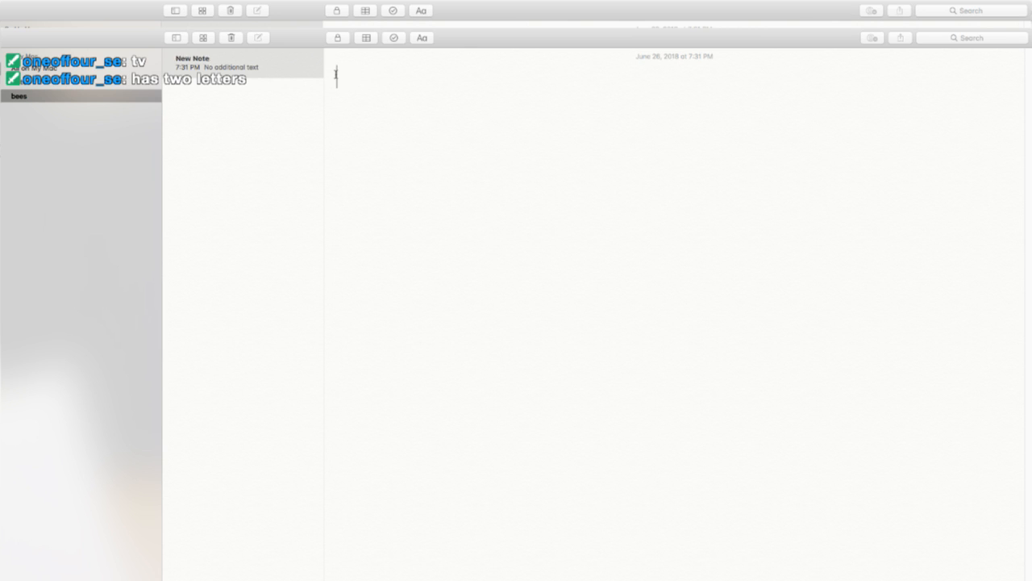
List facts about one, one per line: funny, likes puppies, can sing, great streams.
{"action": "type", "text": "favts abo"}
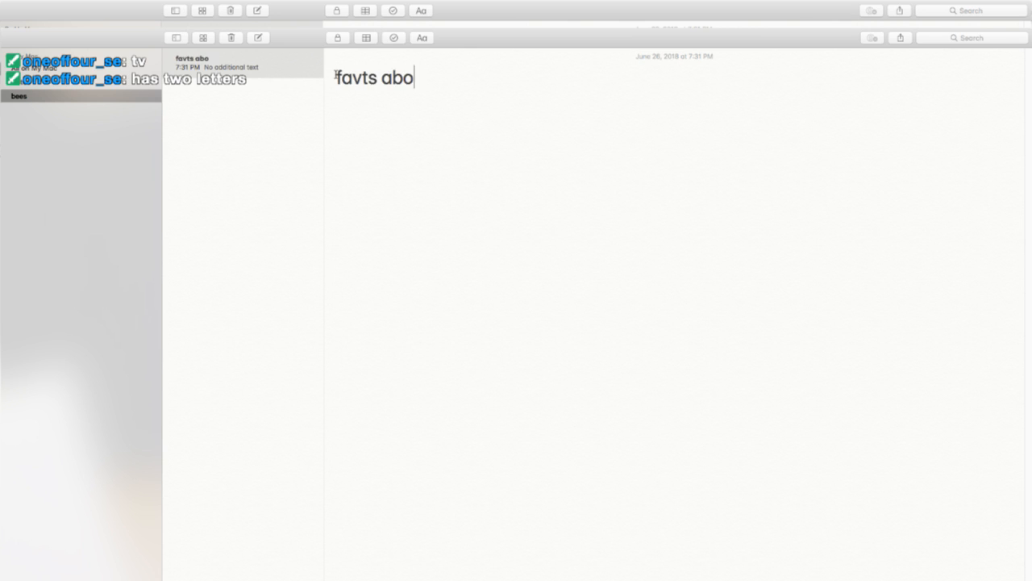
{"action": "type", "text": "ut one"}
{"action": "type", "text": "he fu"}
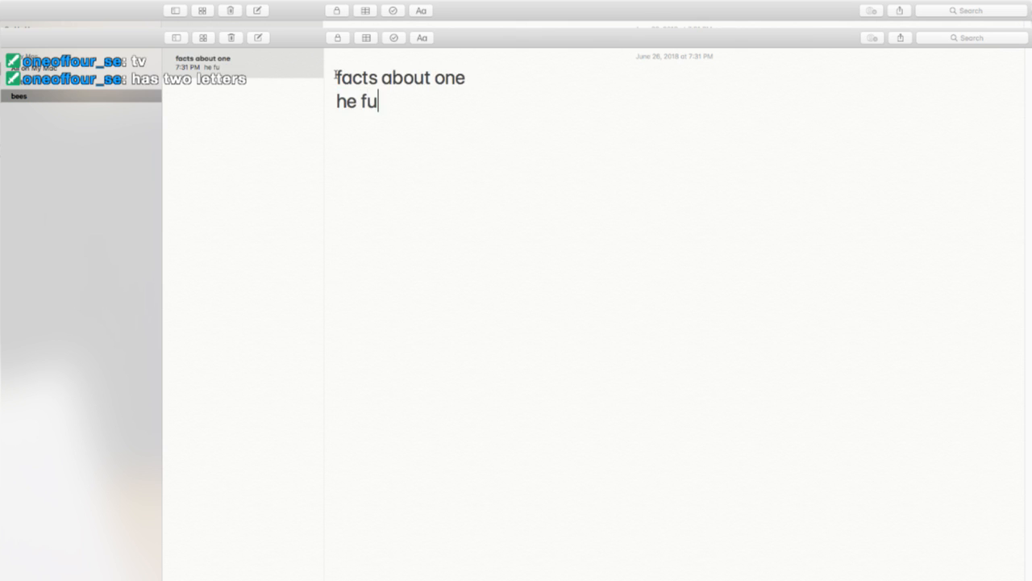
{"action": "type", "text": "nny"}
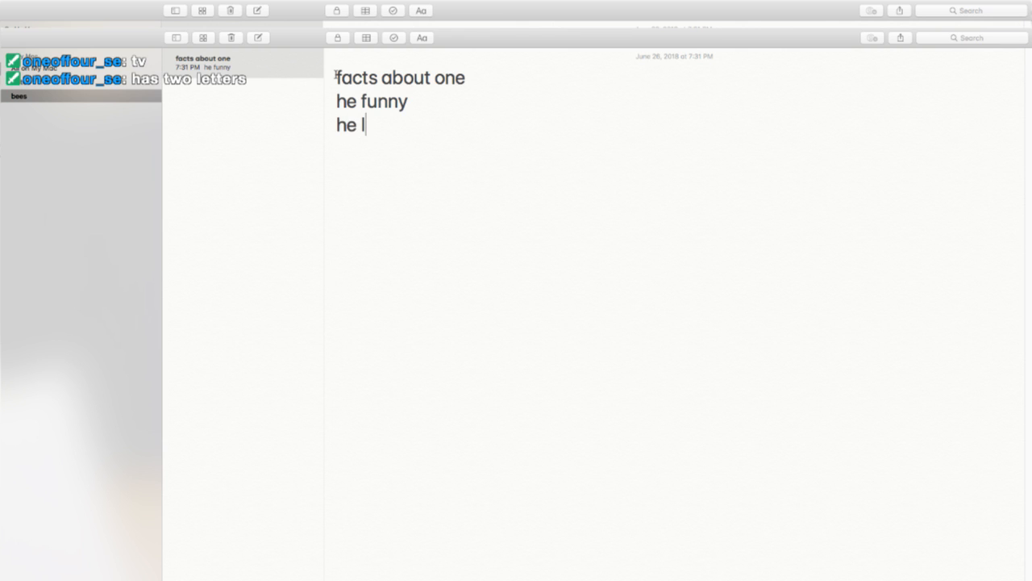
{"action": "type", "text": "ike puppies"}
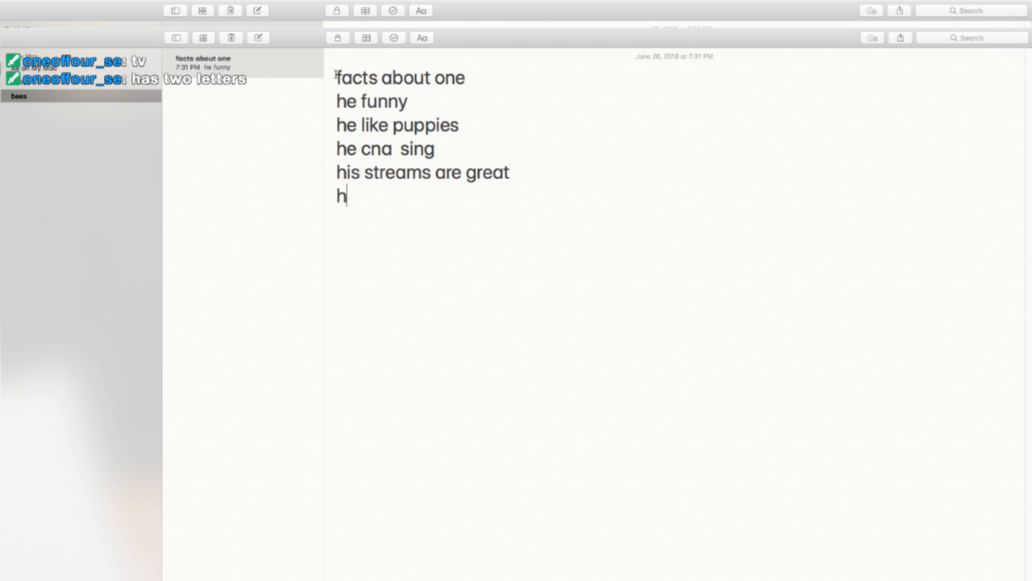
{"action": "type", "text": "e a pal"}
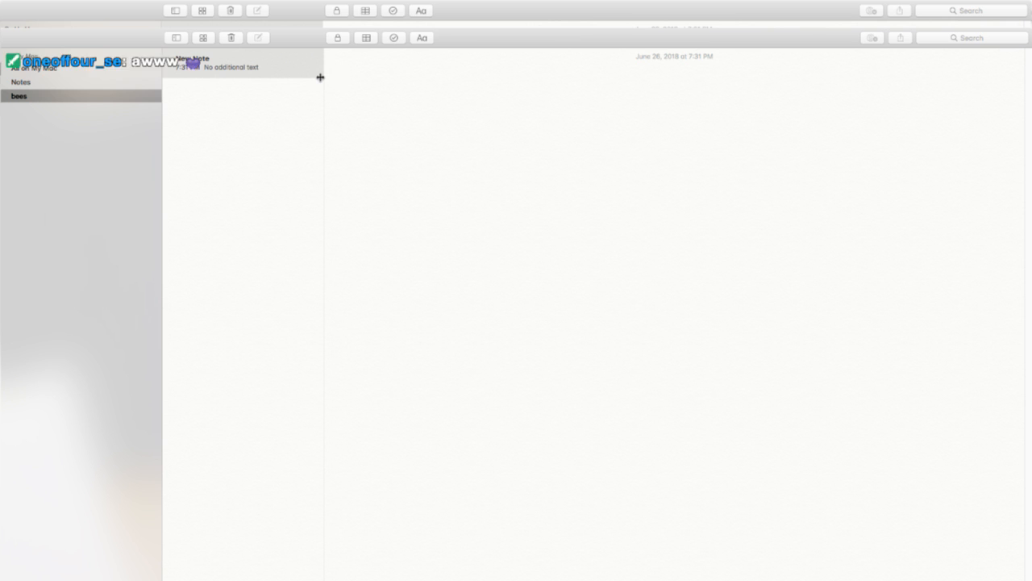
List the names Minnie, Donald and Mickey to remember, then ask 'which name was a duck'.
{"action": "type", "text": "remember the names"}
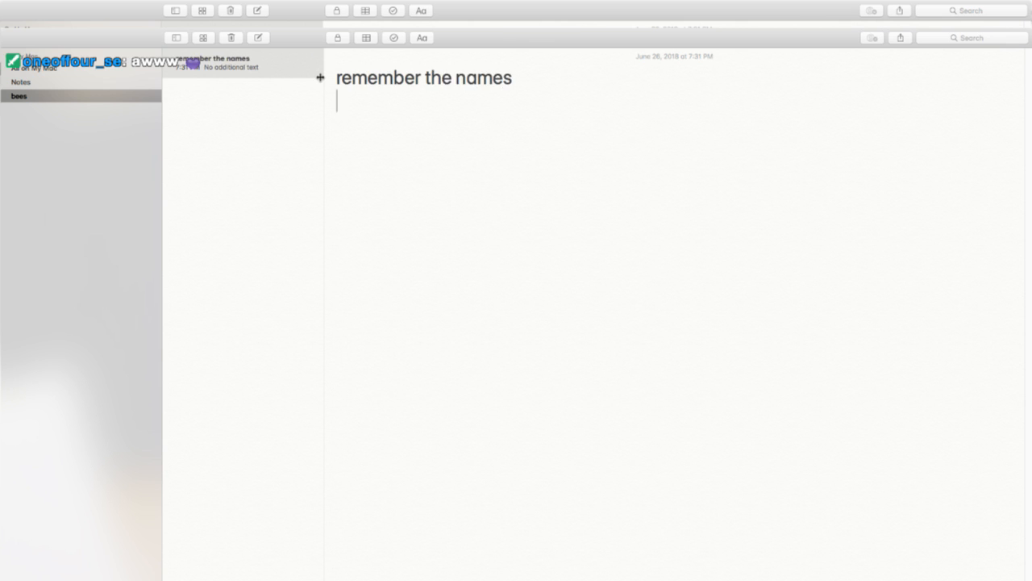
{"action": "type", "text": "M"}
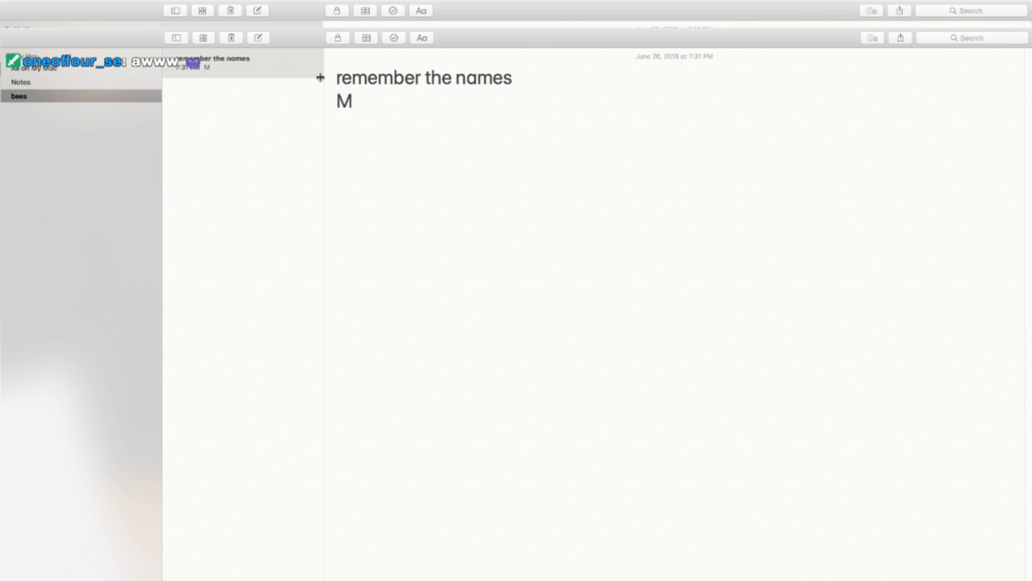
{"action": "type", "text": "inn"}
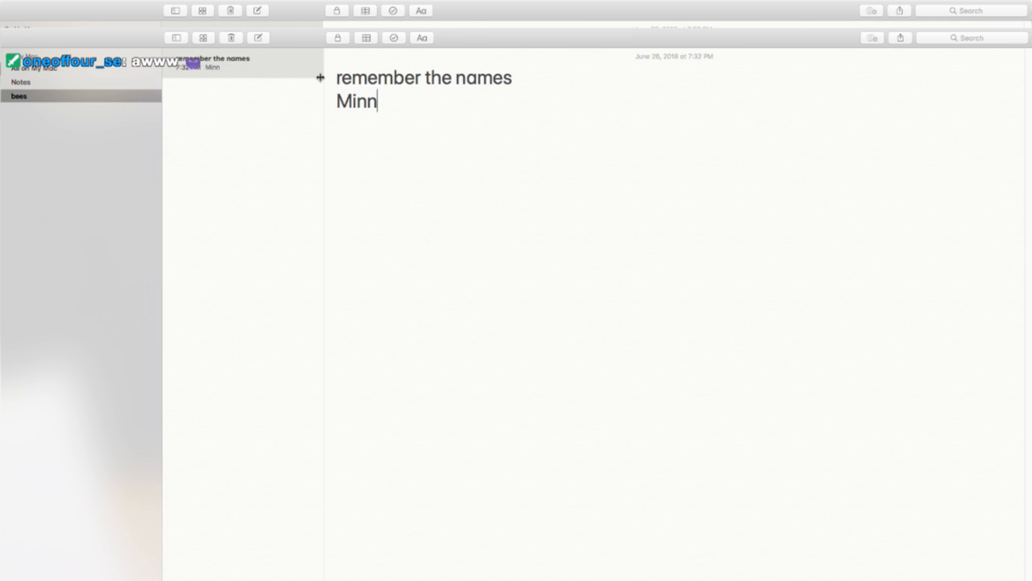
{"action": "type", "text": "ie"}
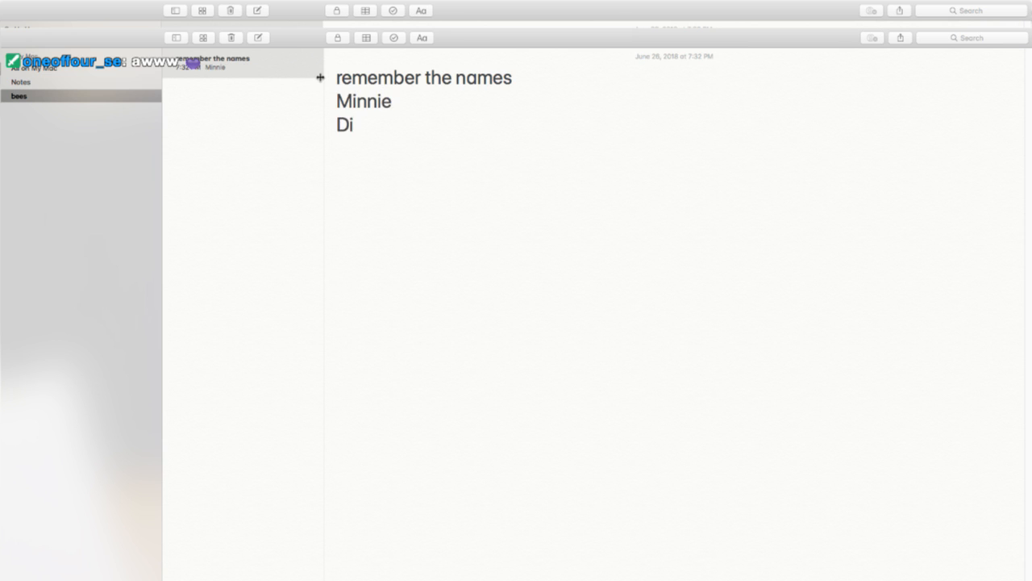
{"action": "type", "text": "onald"}
{"action": "type", "text": "Mickey"}
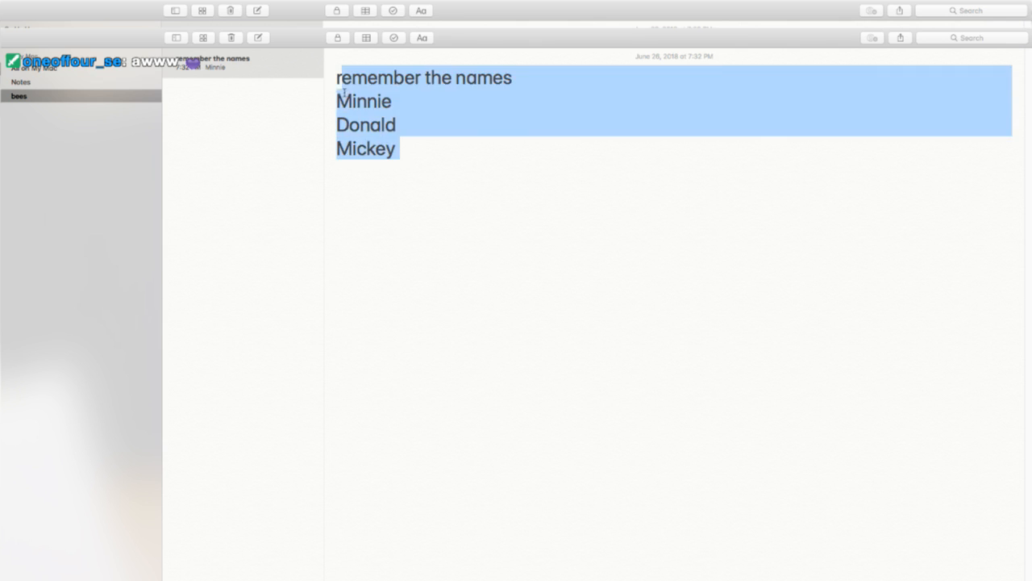
{"action": "type", "text": "which"}
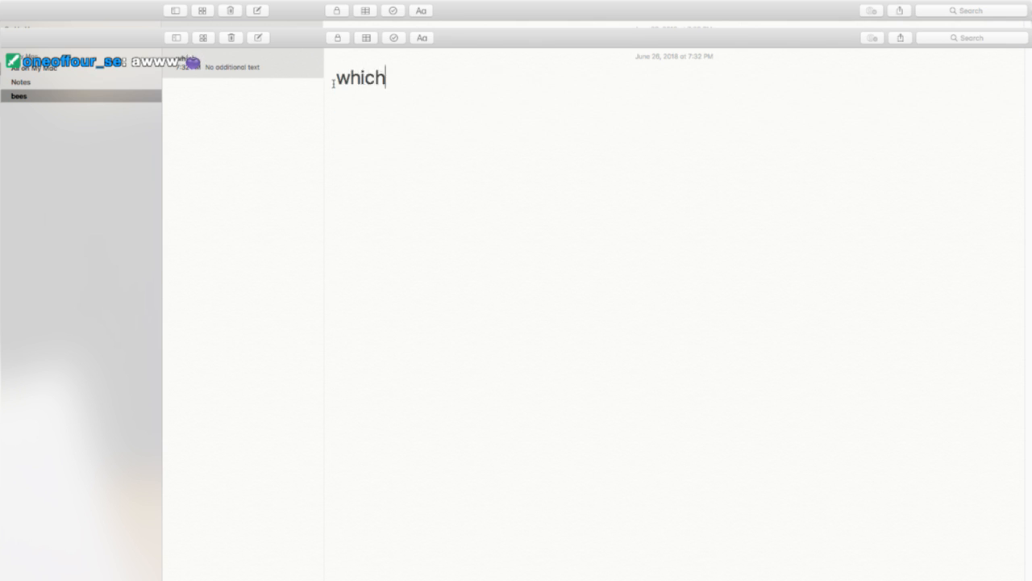
{"action": "type", "text": "name was a duck"}
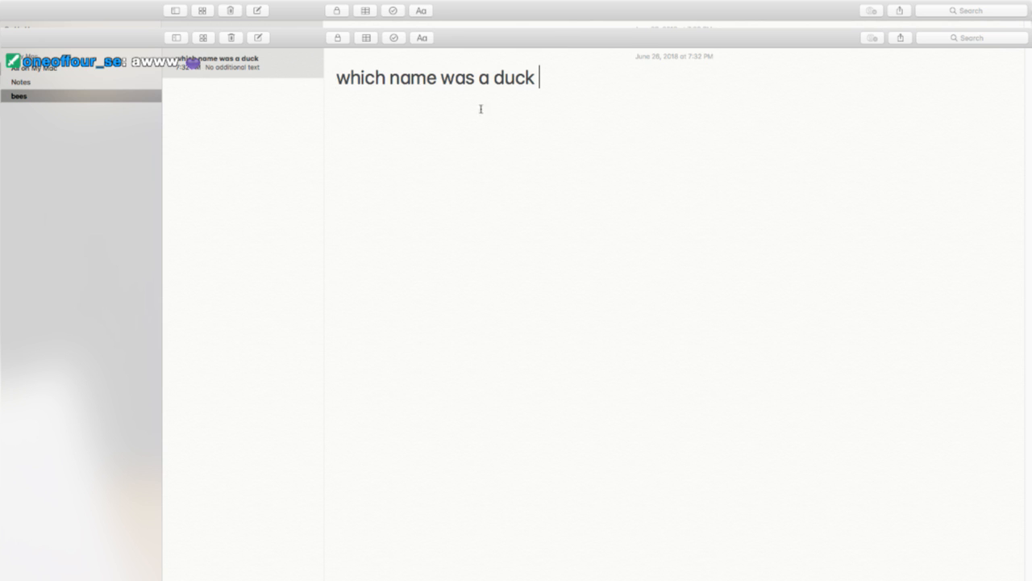
{"action": "mouse_move", "coordinate": [508, 107]}
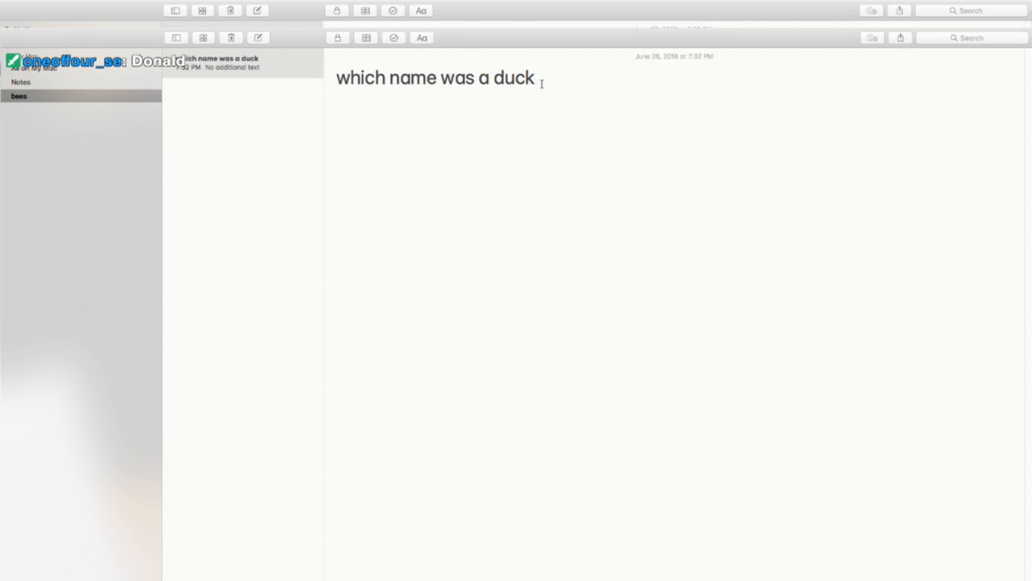
Type the riddle 'what cartoon duck have wheels?' with the answer 'truck'.
{"action": "type", "text": "what"}
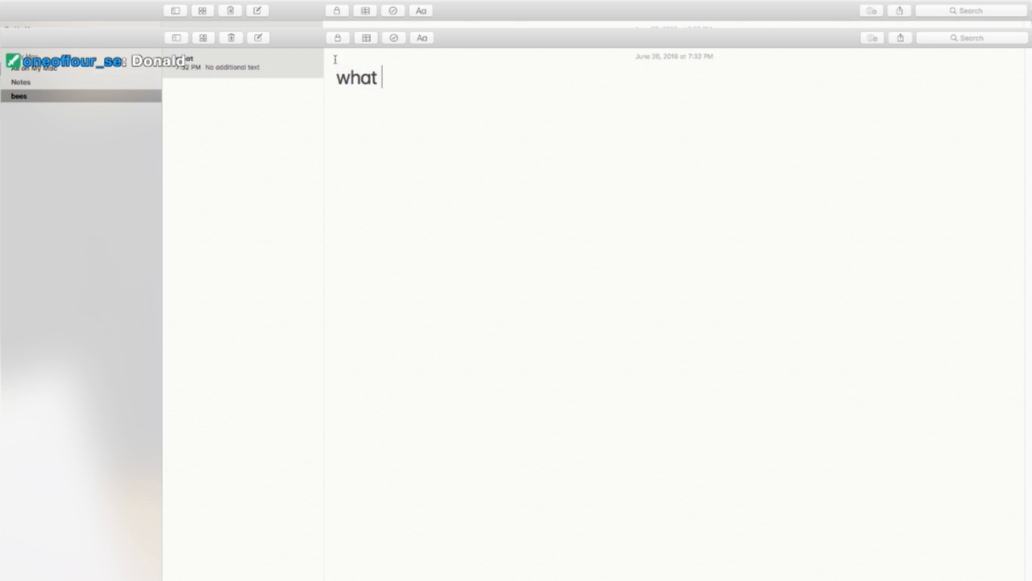
{"action": "type", "text": "catro"}
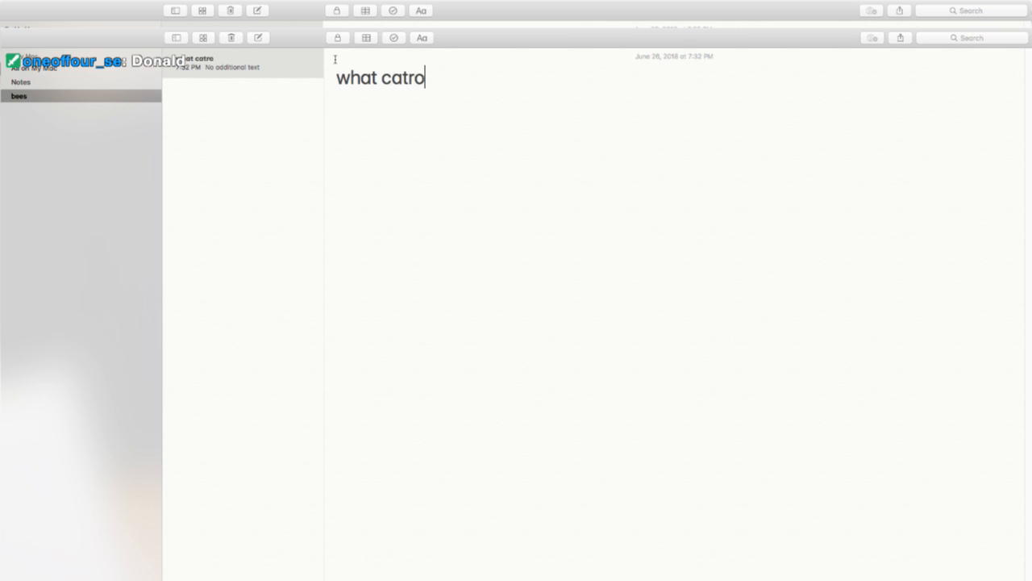
{"action": "type", "text": "on duck"}
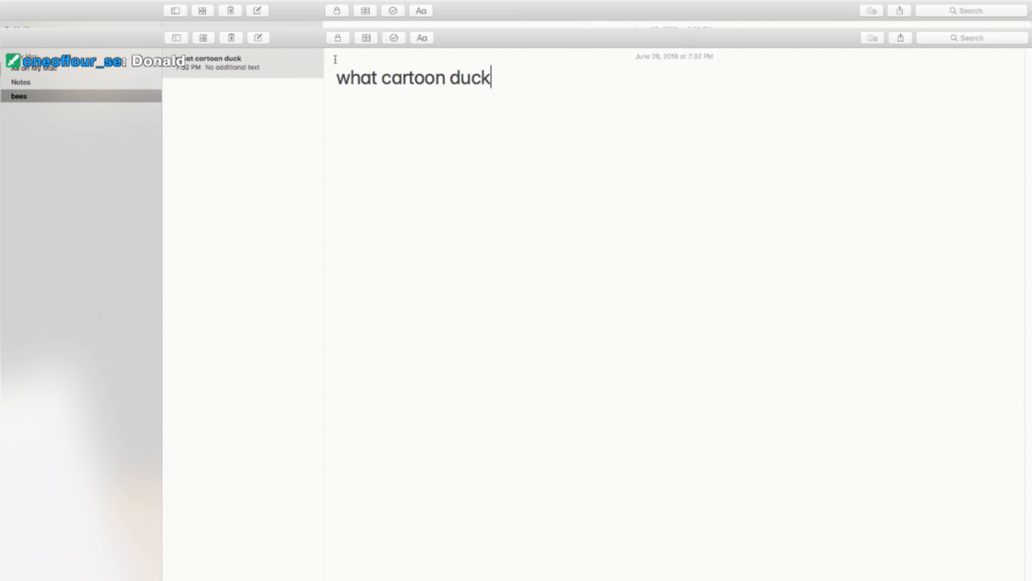
{"action": "type", "text": "h"}
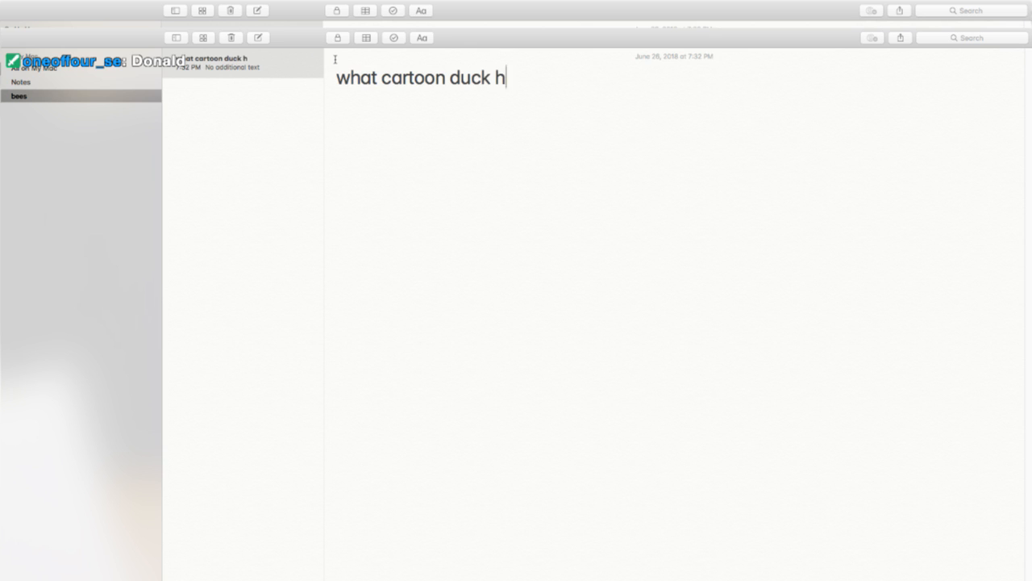
{"action": "type", "text": "ave wheel"}
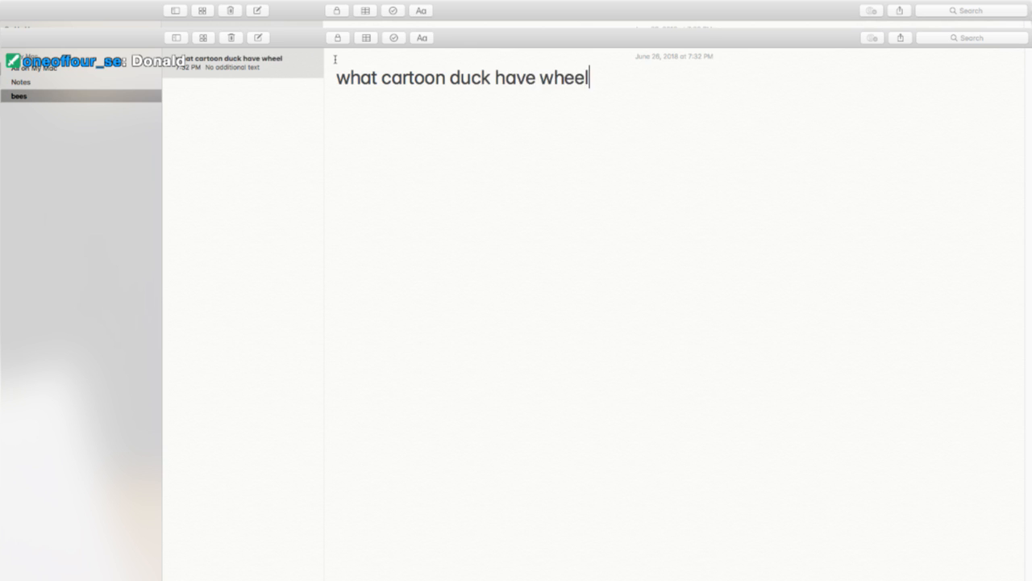
{"action": "type", "text": "s?"}
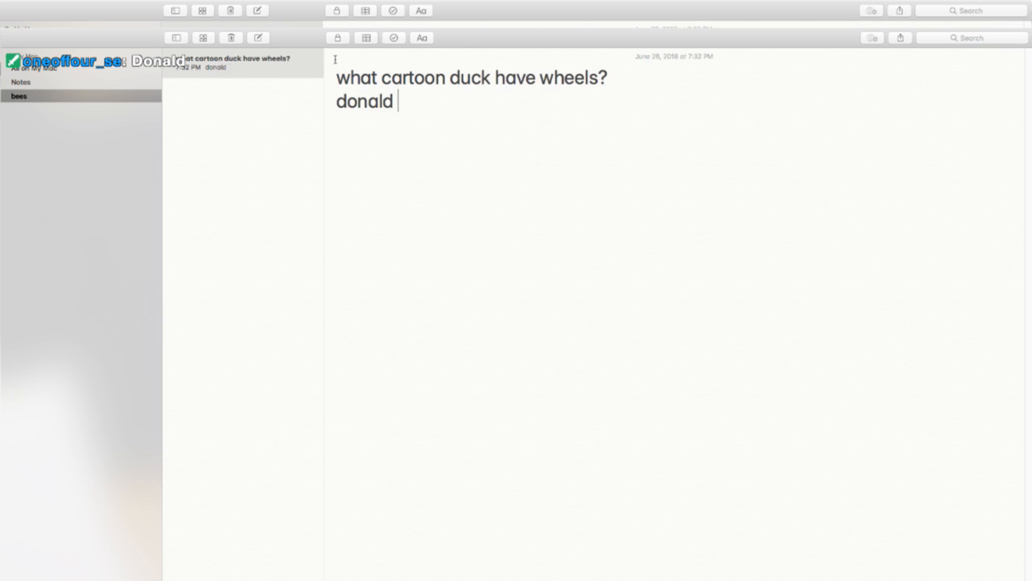
{"action": "type", "text": "tru"}
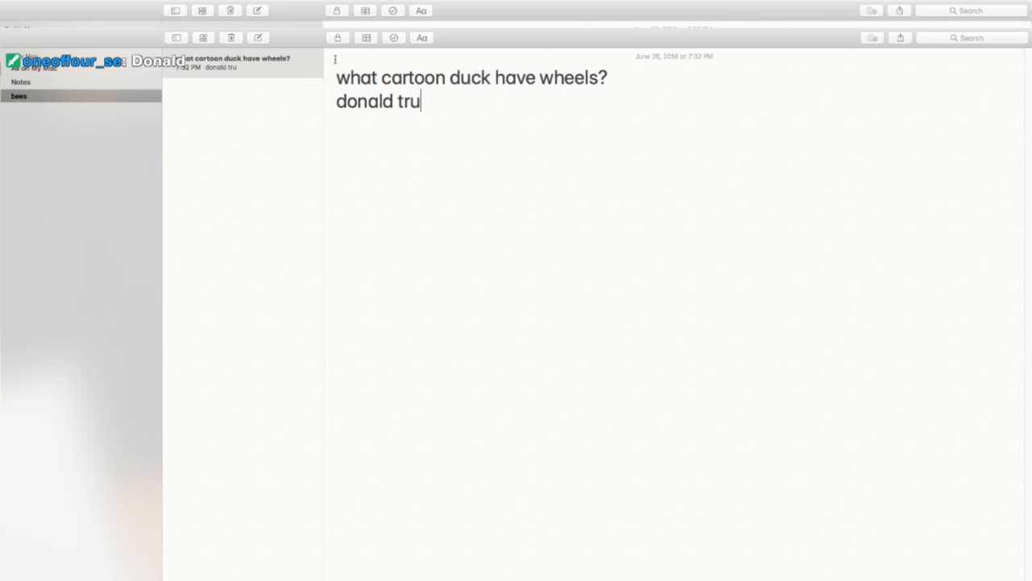
{"action": "type", "text": "ck"}
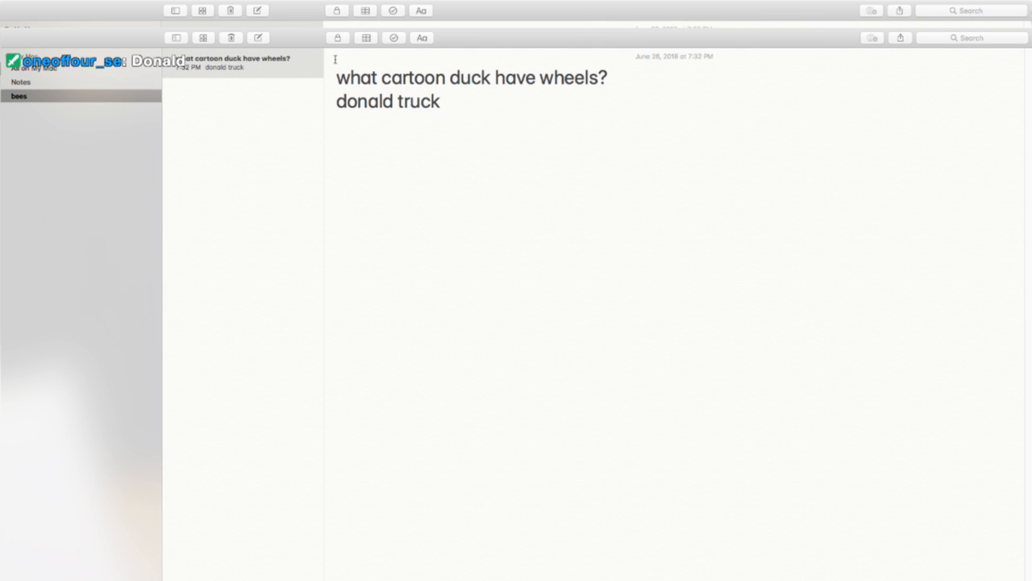
Erase the riddle, then type and erase the math joke '2 plus 2 plus 222'.
{"action": "key", "text": "Backspace"}
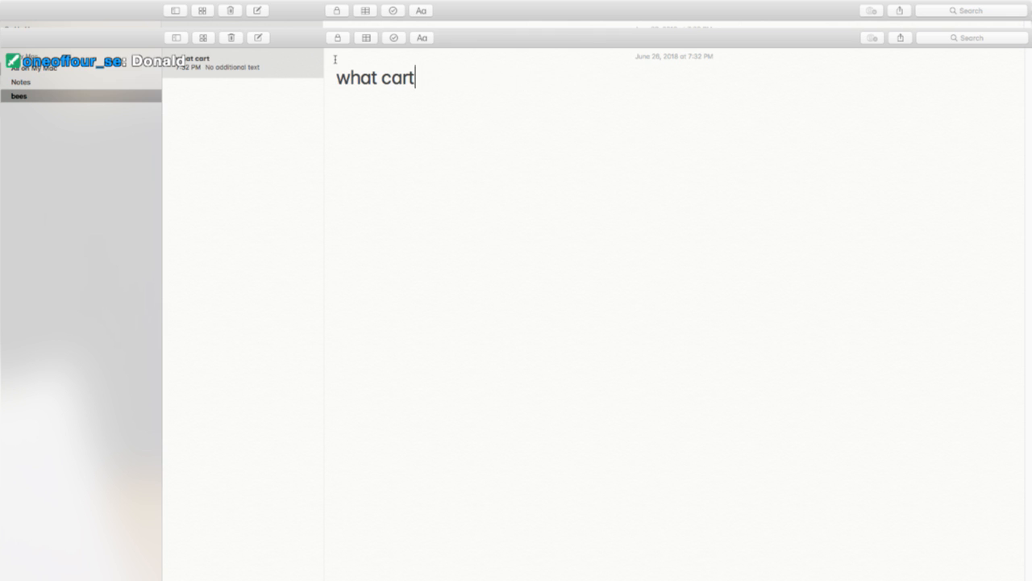
{"action": "type", "text": "2 plus 2 plus 222"}
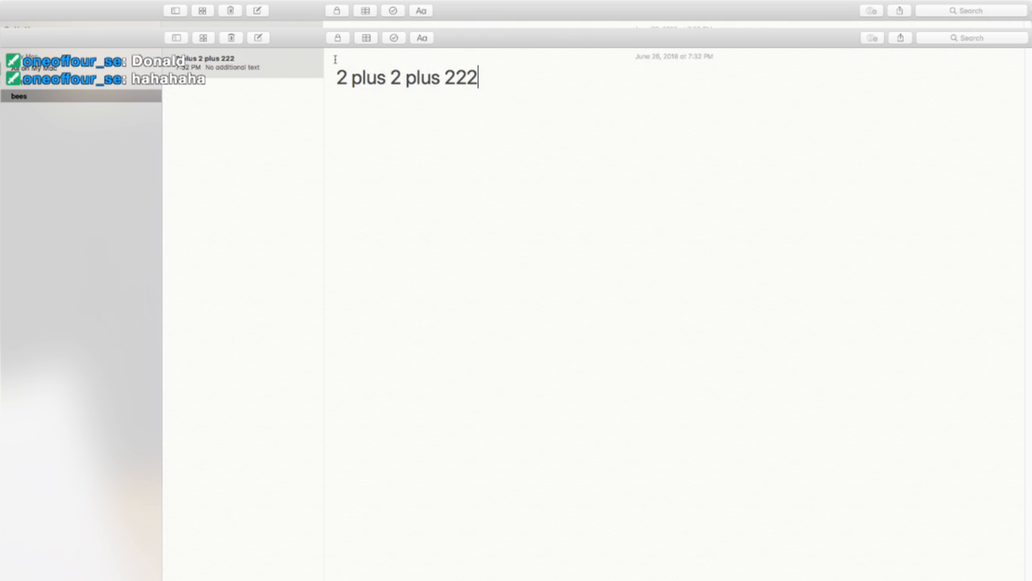
{"action": "key", "text": "Backspace"}
{"action": "type", "text": "remember the l"}
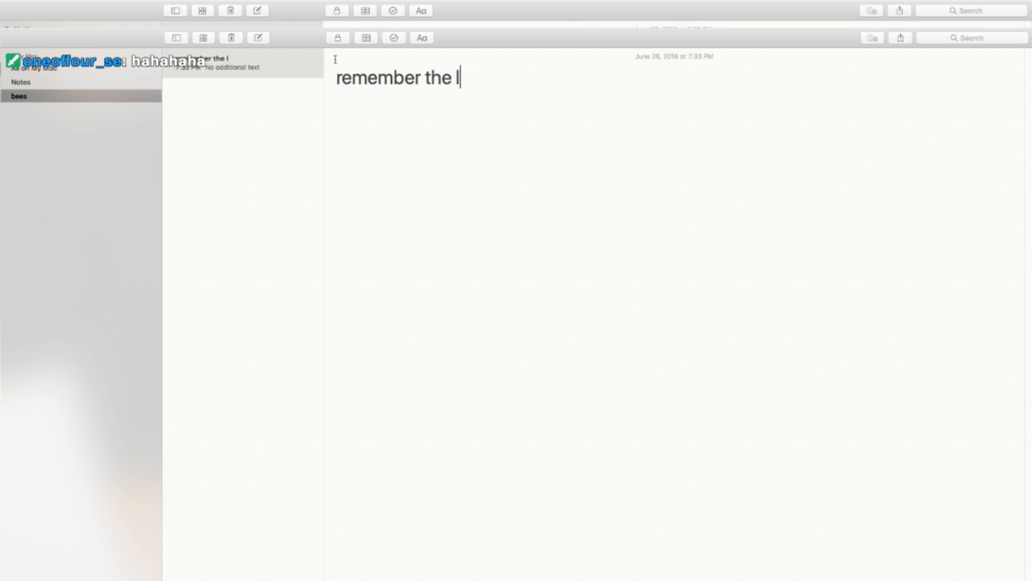
Type and erase 'remember the letters', ask 'which letter is in red', then start 'bye all'.
{"action": "type", "text": "etters"}
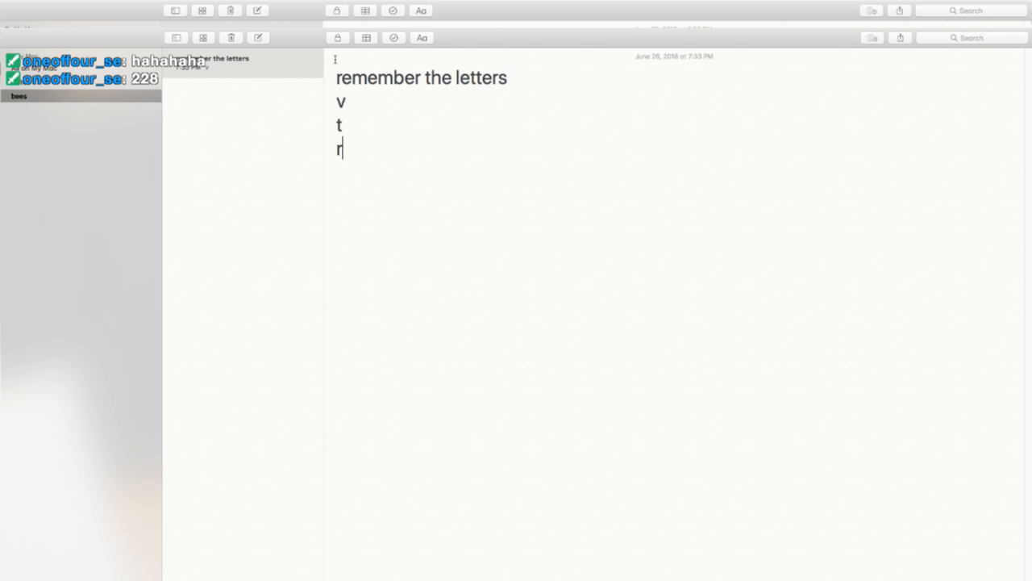
{"action": "key", "text": "backspace"}
{"action": "type", "text": "which letter is"}
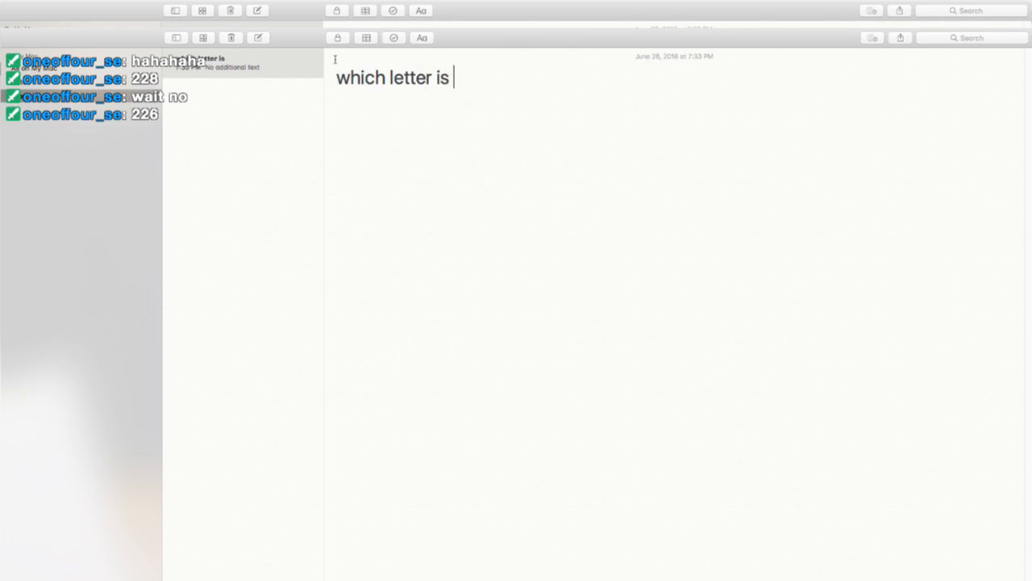
{"action": "type", "text": "in red"}
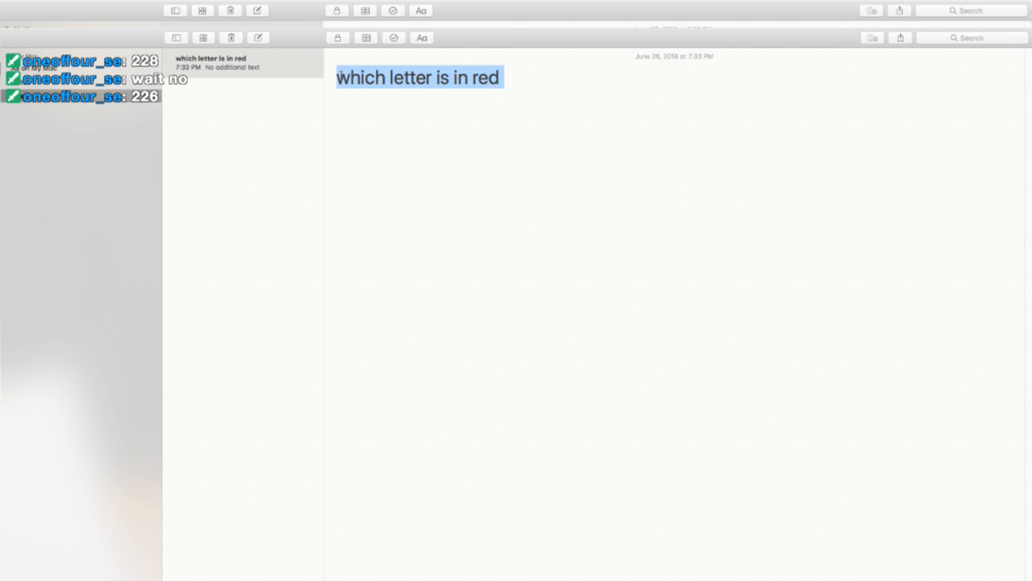
{"action": "type", "text": "bye all"}
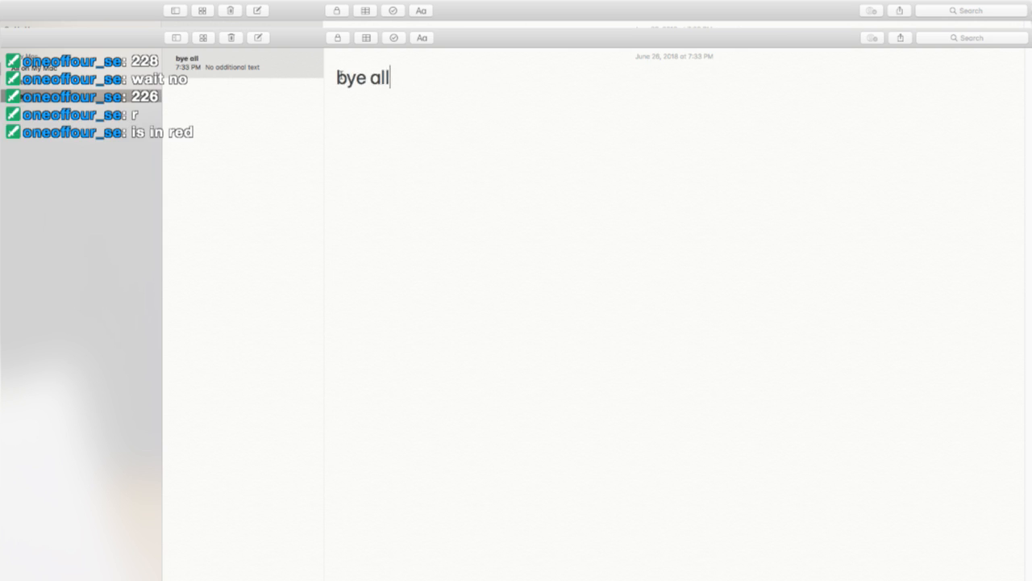
Finish the farewell 'bye all pal and gals and thank for coming kiss kiss' and select the line.
{"action": "type", "text": "pal and gals and thank for coming"}
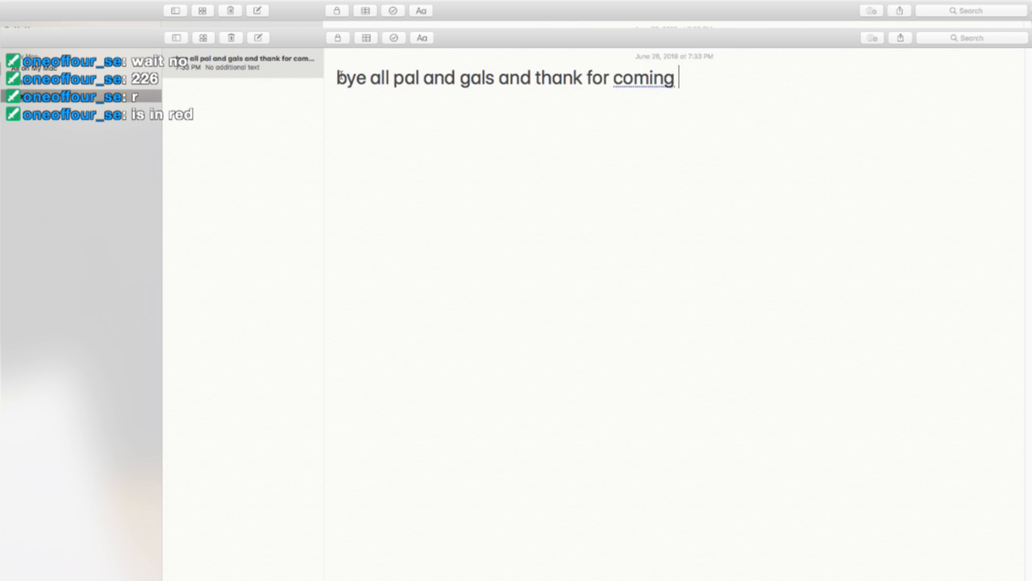
{"action": "type", "text": "k"}
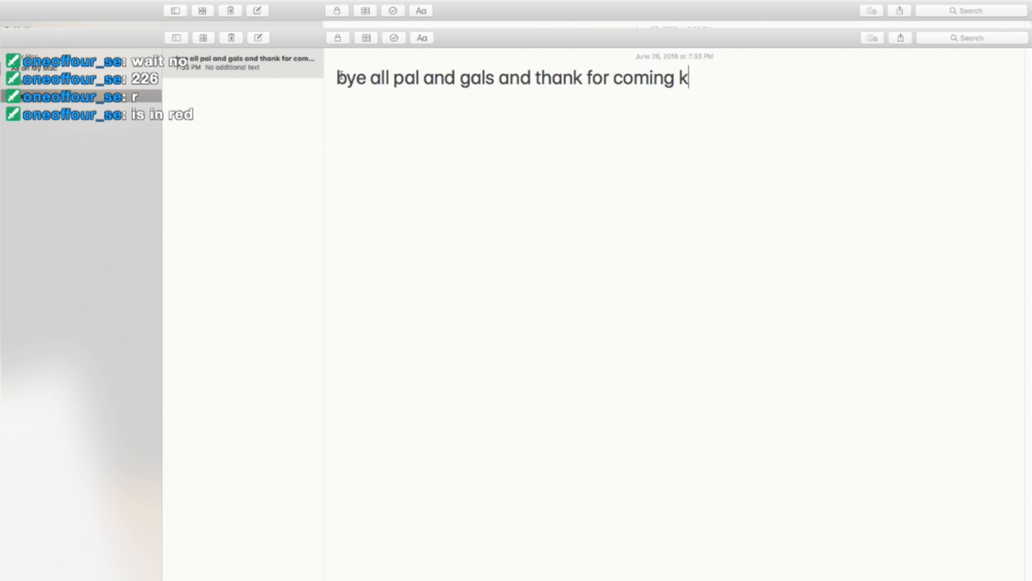
{"action": "type", "text": "iss kiss"}
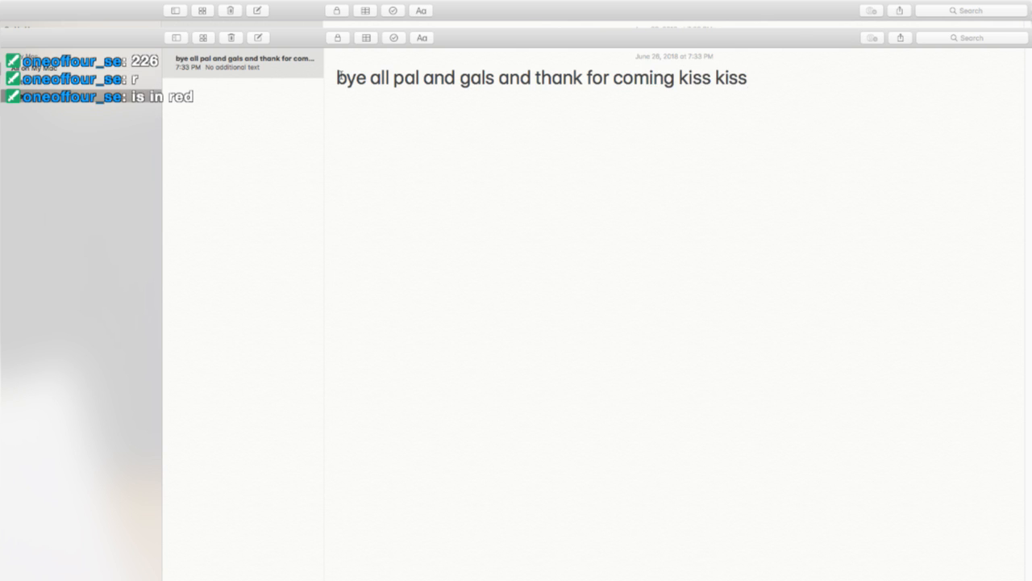
{"action": "triple_click", "coordinate": [540, 78]}
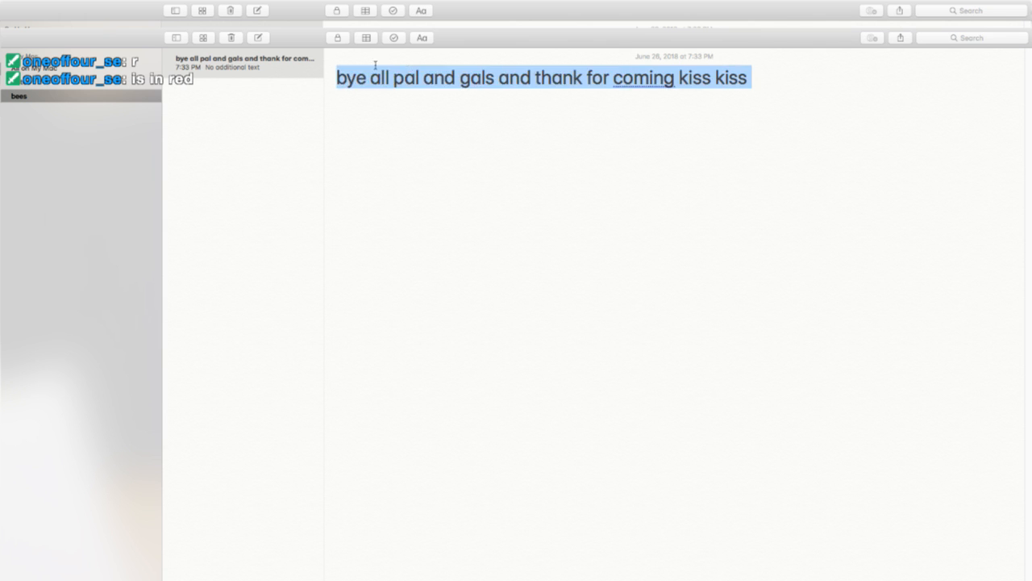